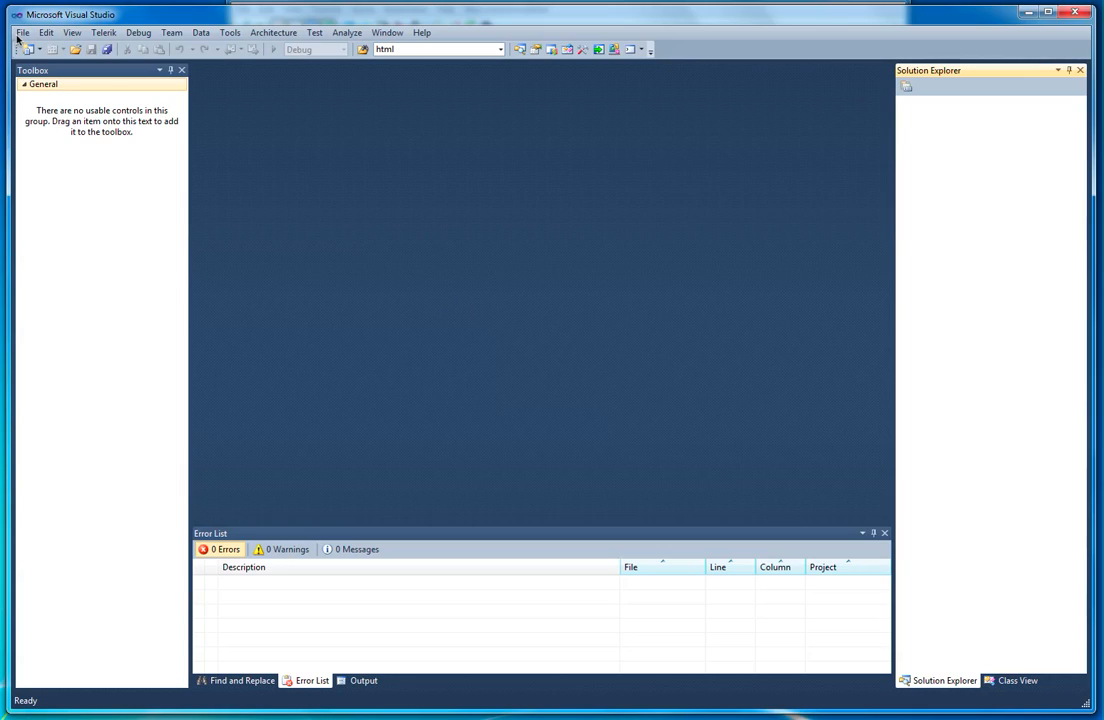
# Step: Create a new C# Windows Forms Application project named TimersTestCSharp
pyautogui.click(20, 32)
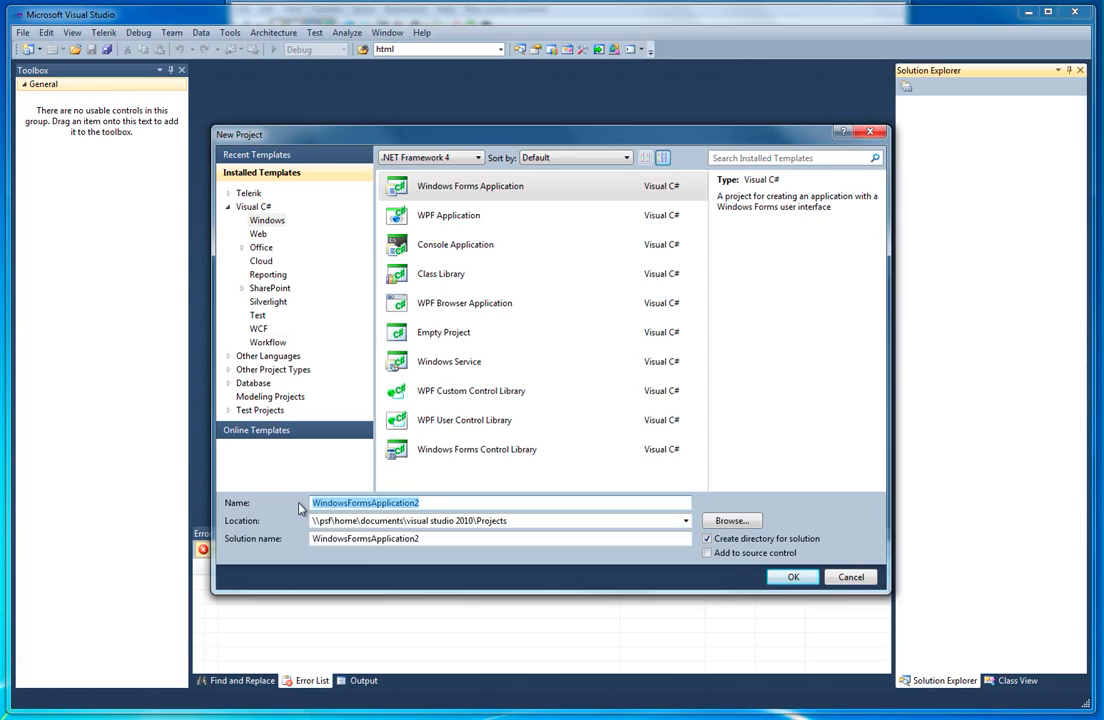
pyautogui.write('TimersTest')
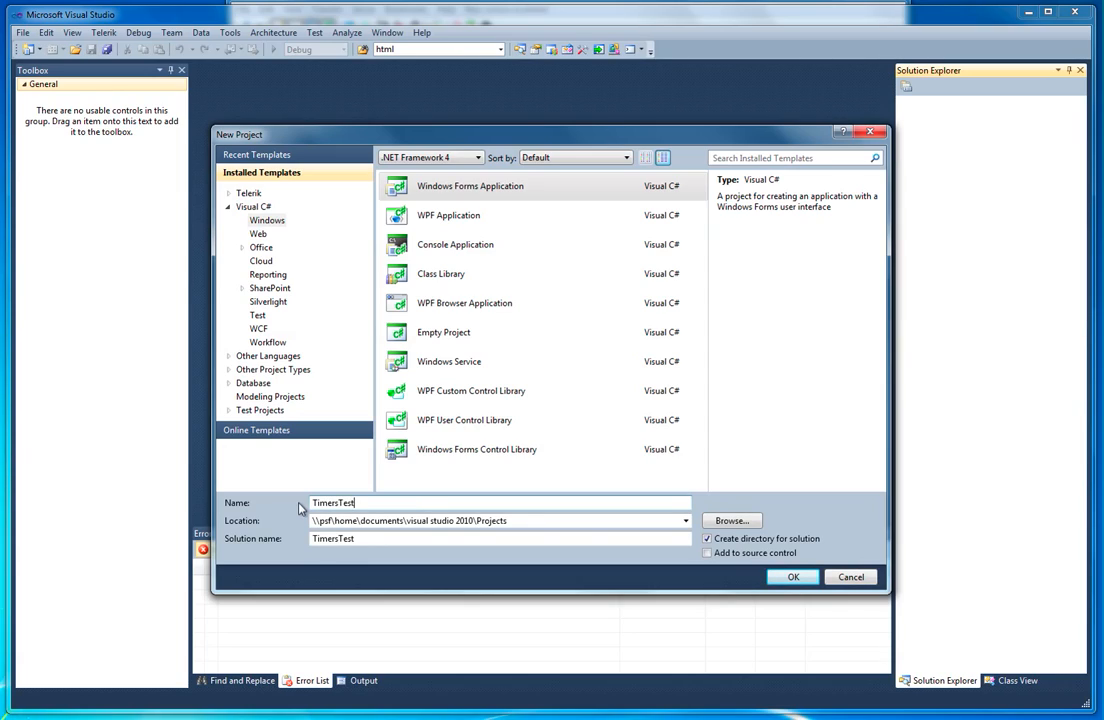
pyautogui.write('CSharp')
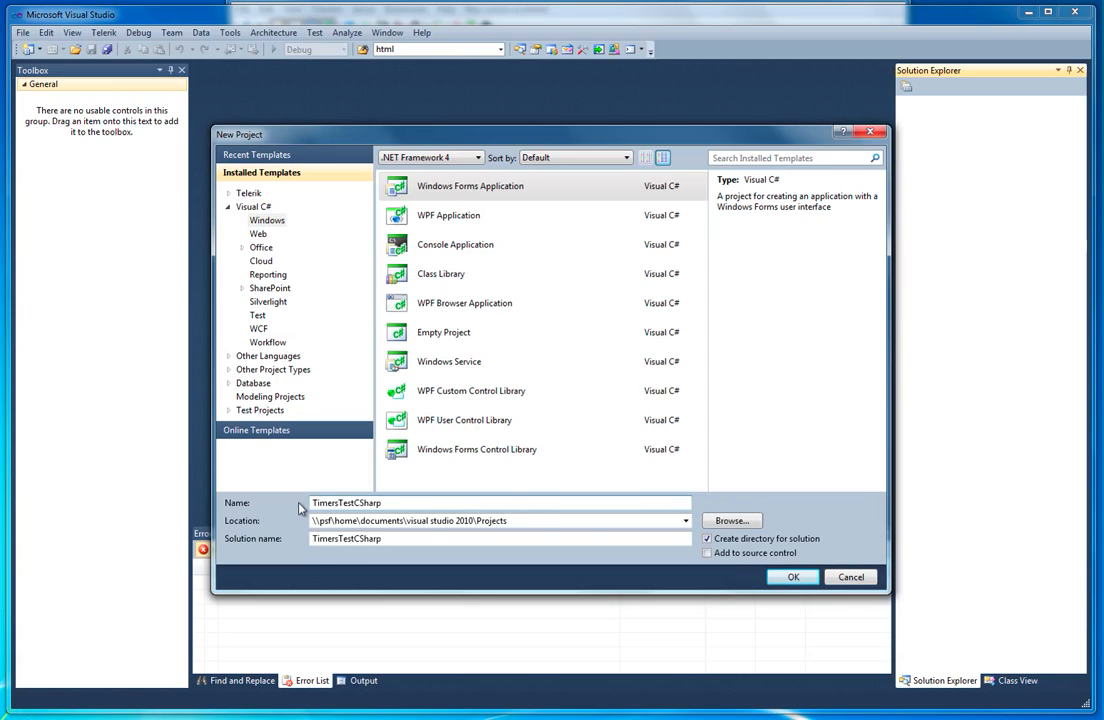
pyautogui.click(792, 576)
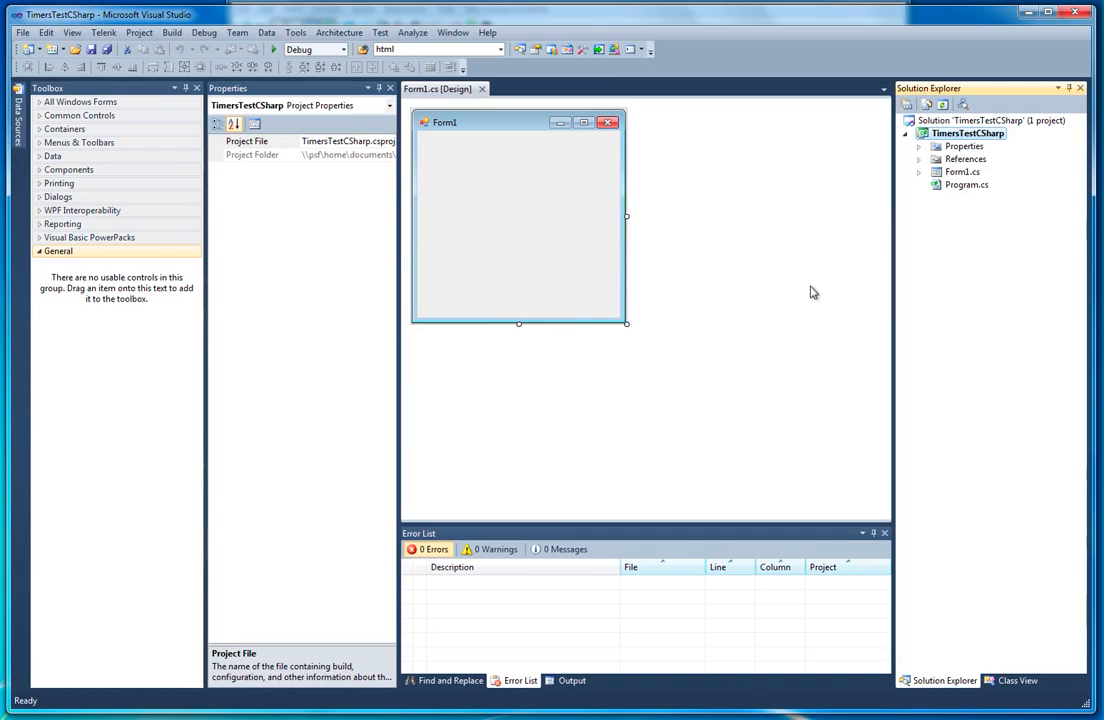
pyautogui.moveTo(948, 184)
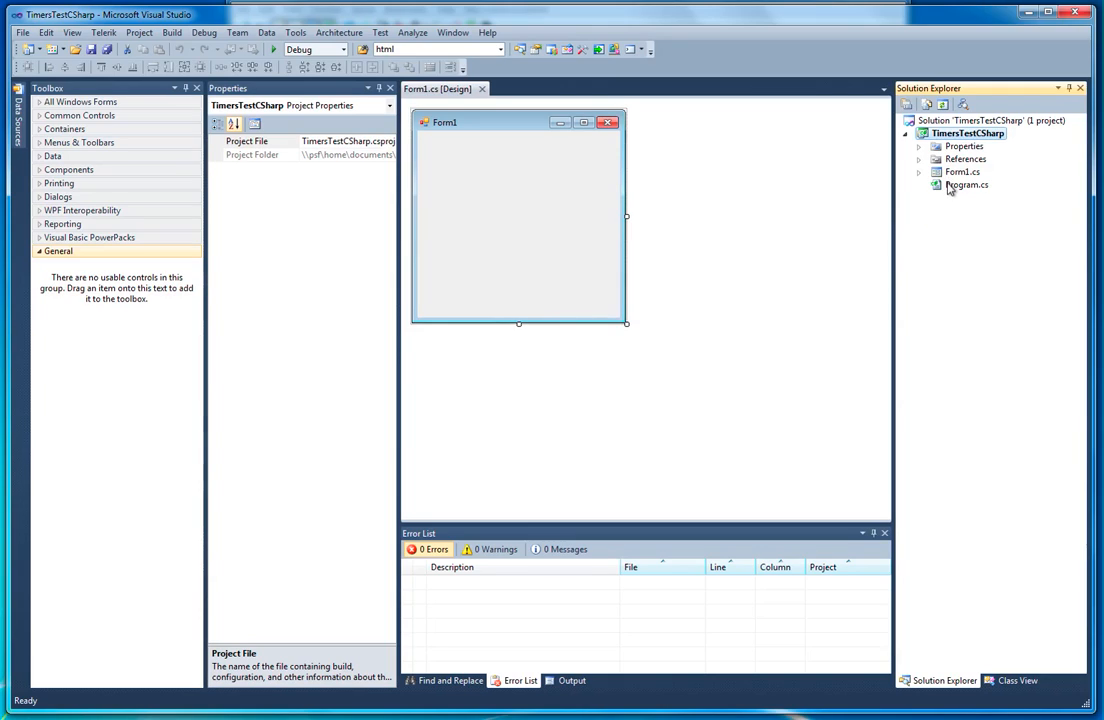
# Step: Select Form1.cs and expand All Windows Forms in the Toolbox, scrolling toward Timer
pyautogui.click(960, 172)
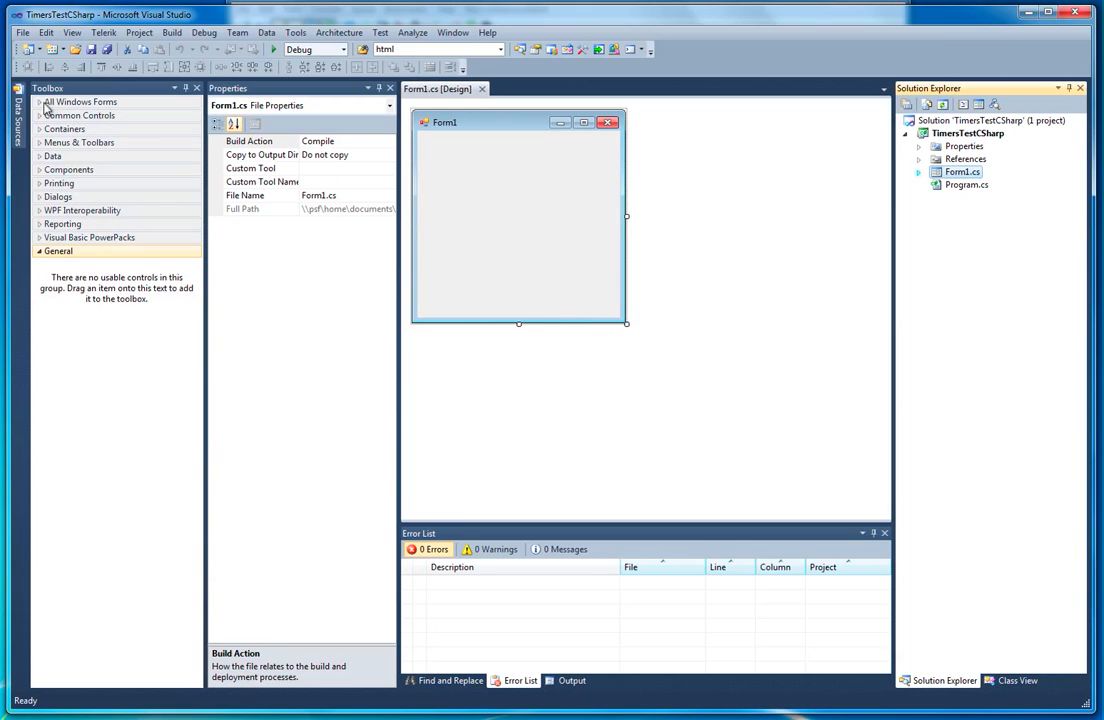
pyautogui.click(82, 100)
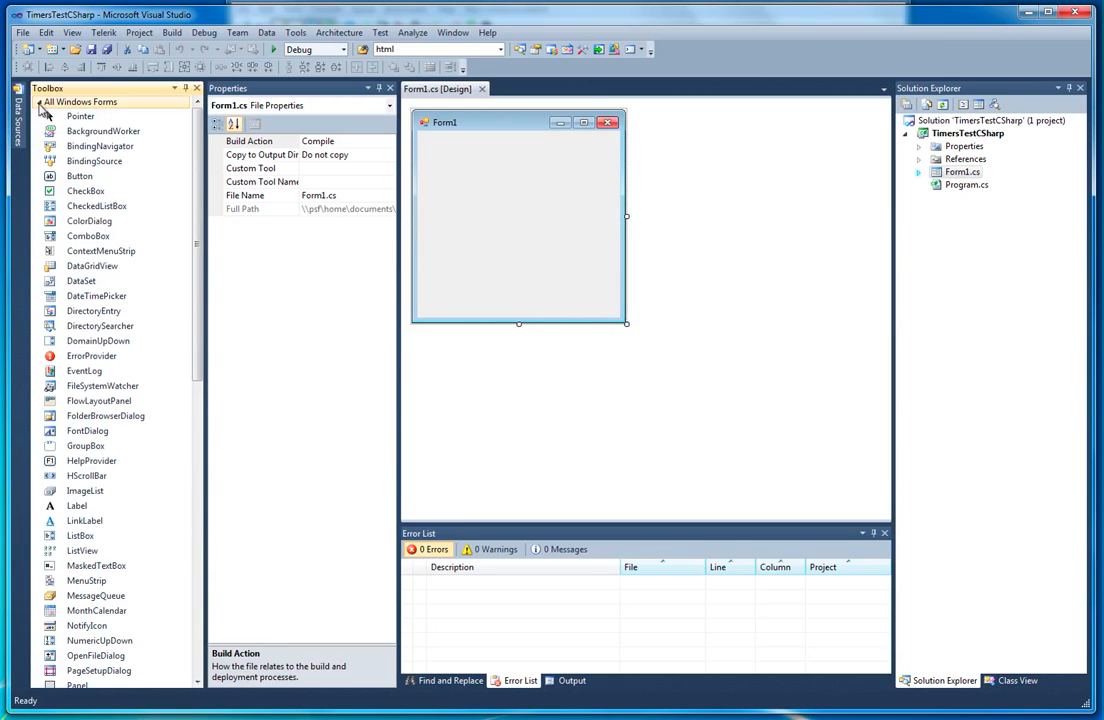
pyautogui.scroll(-3)
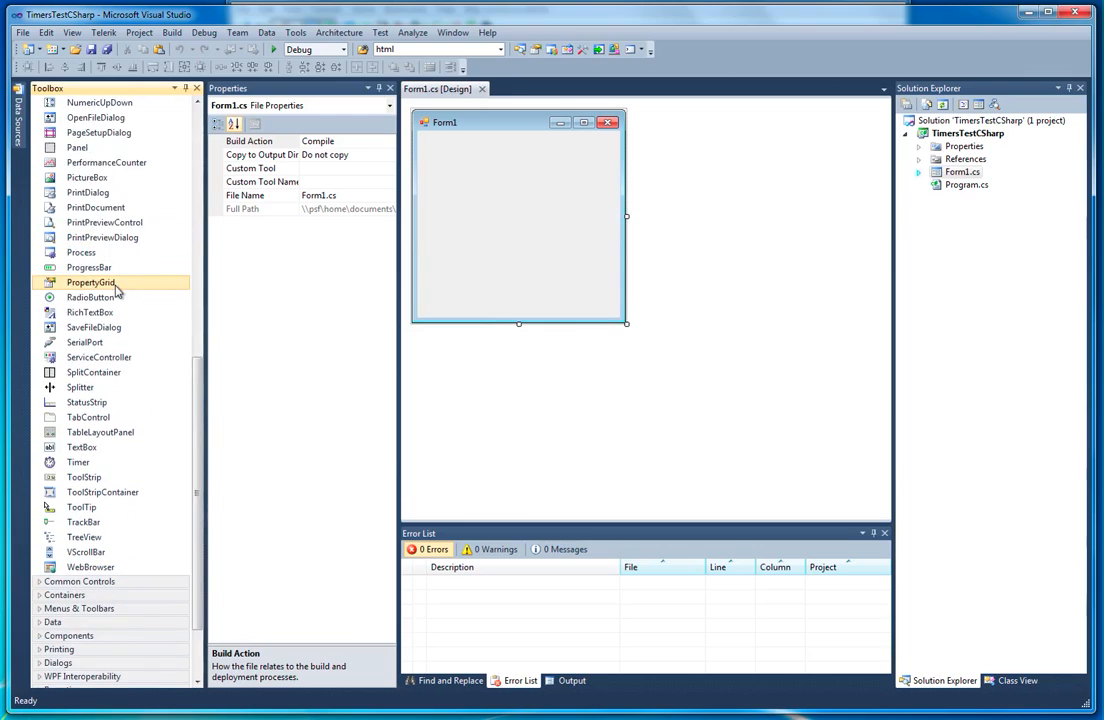
pyautogui.scroll(-3)
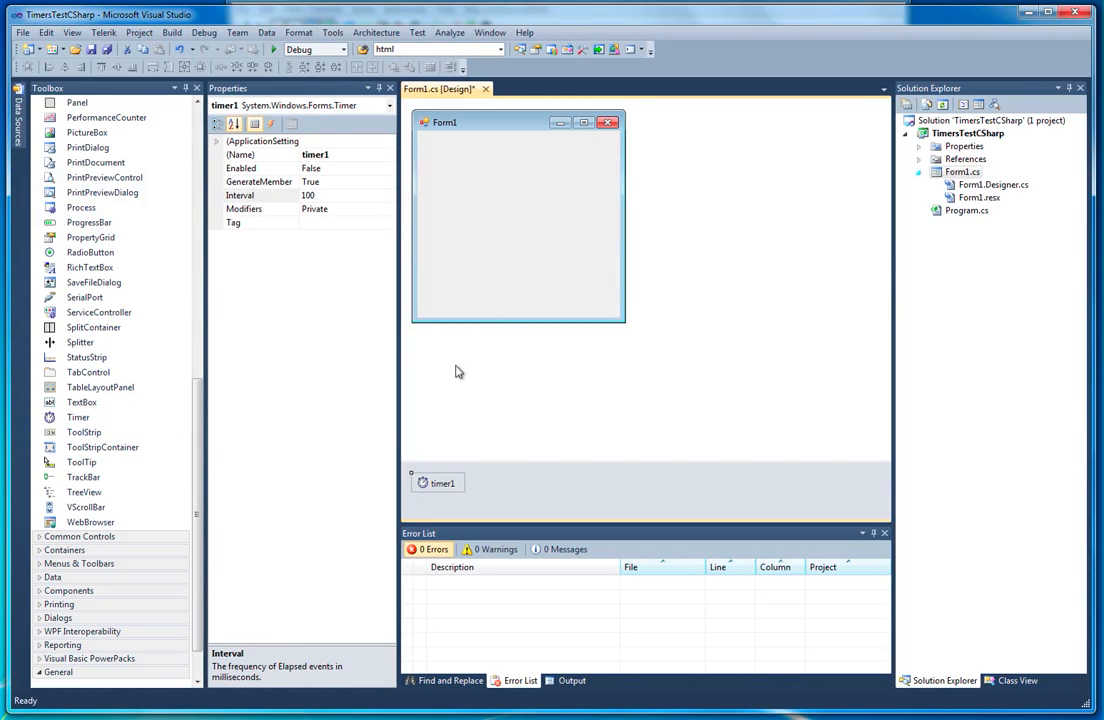
pyautogui.moveTo(432, 500)
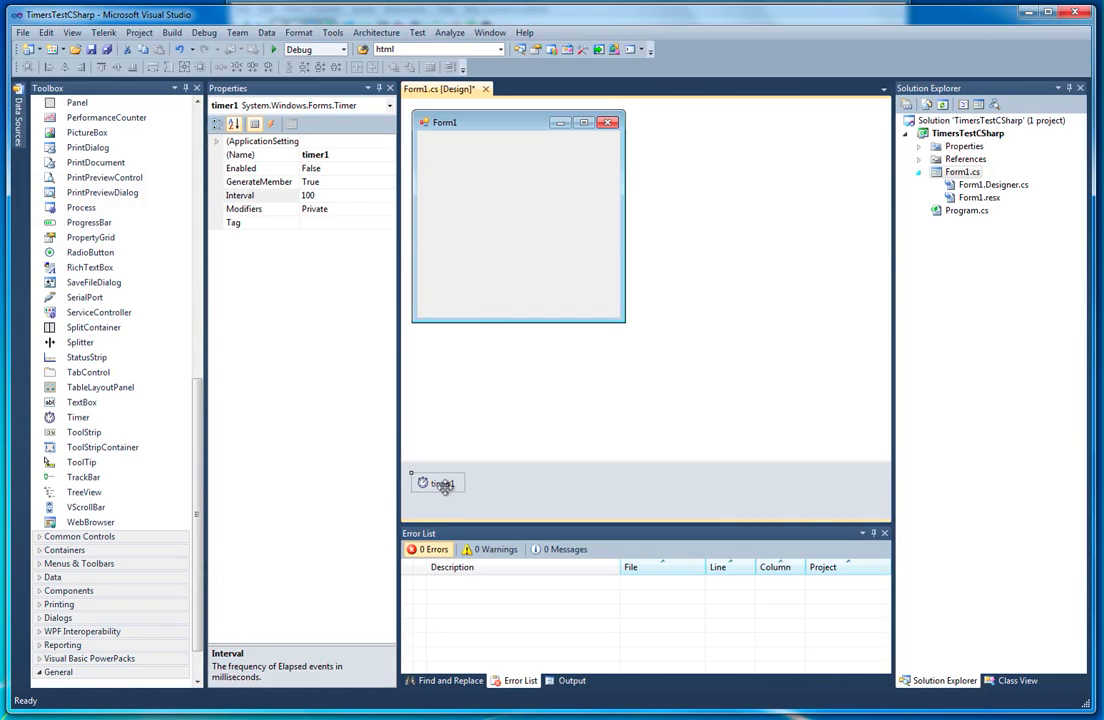
pyautogui.moveTo(496, 360)
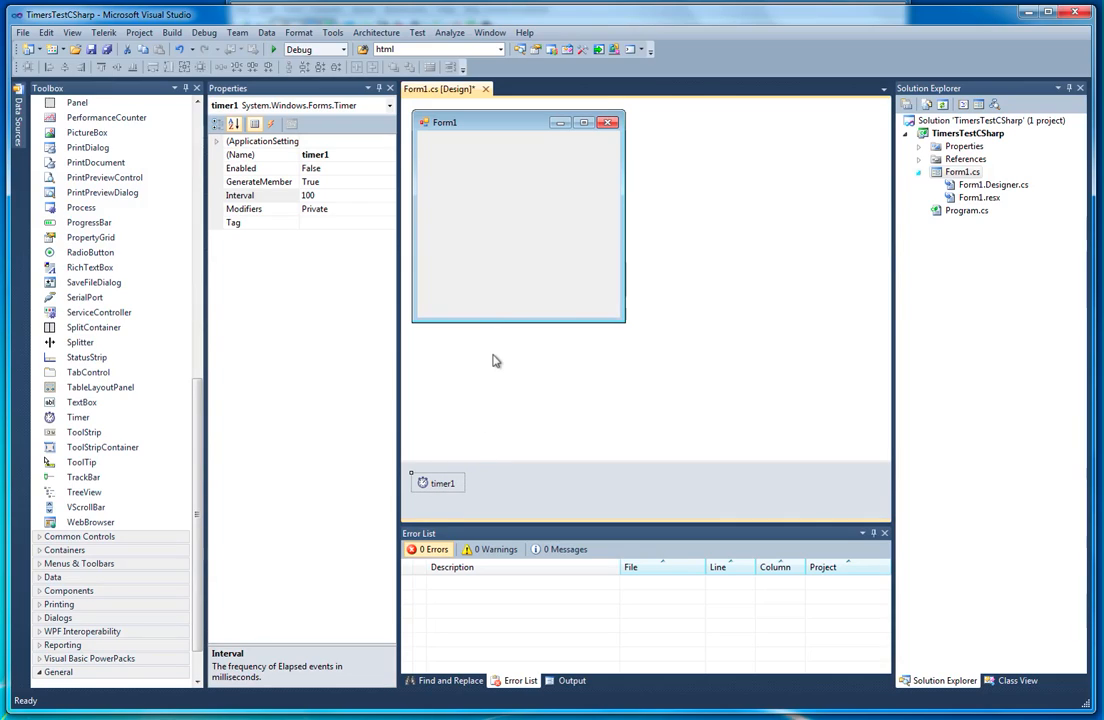
# Step: Review the form's and timer1's properties, including timer1's Name
pyautogui.click(518, 216)
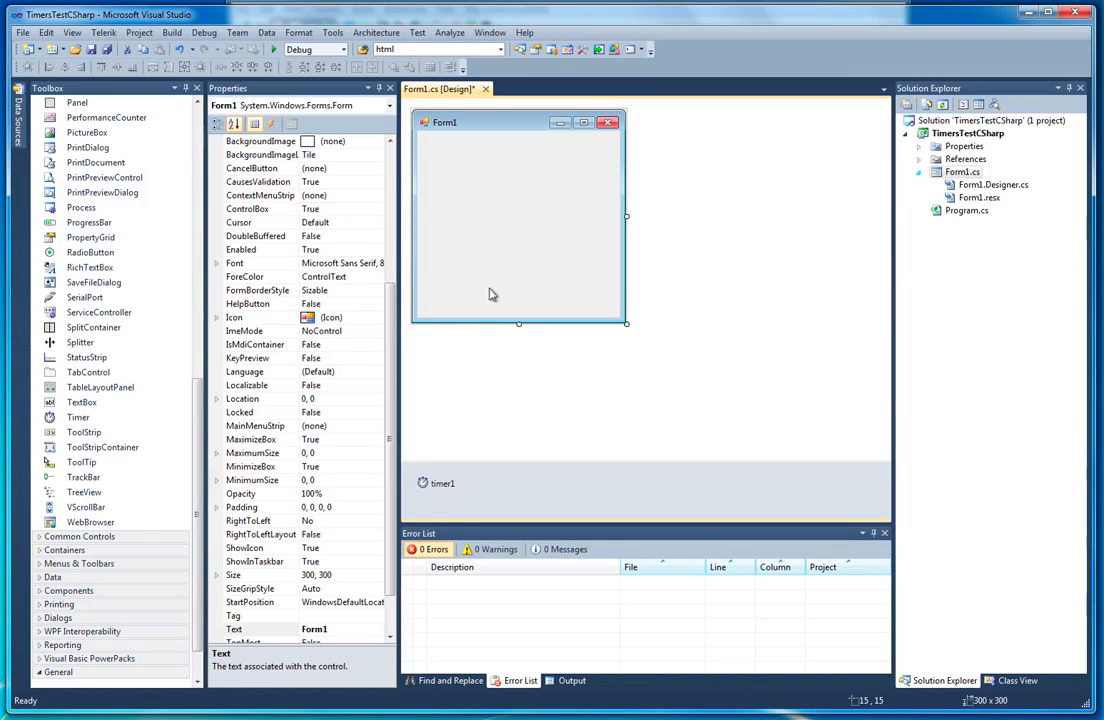
pyautogui.click(438, 482)
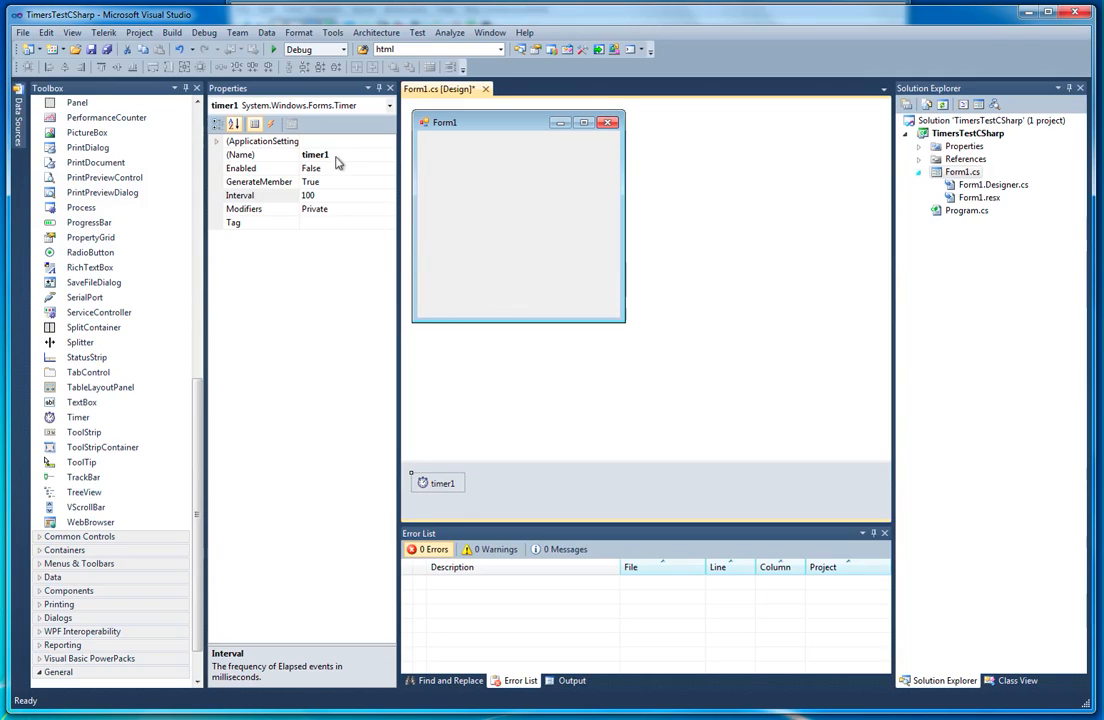
pyautogui.click(240, 156)
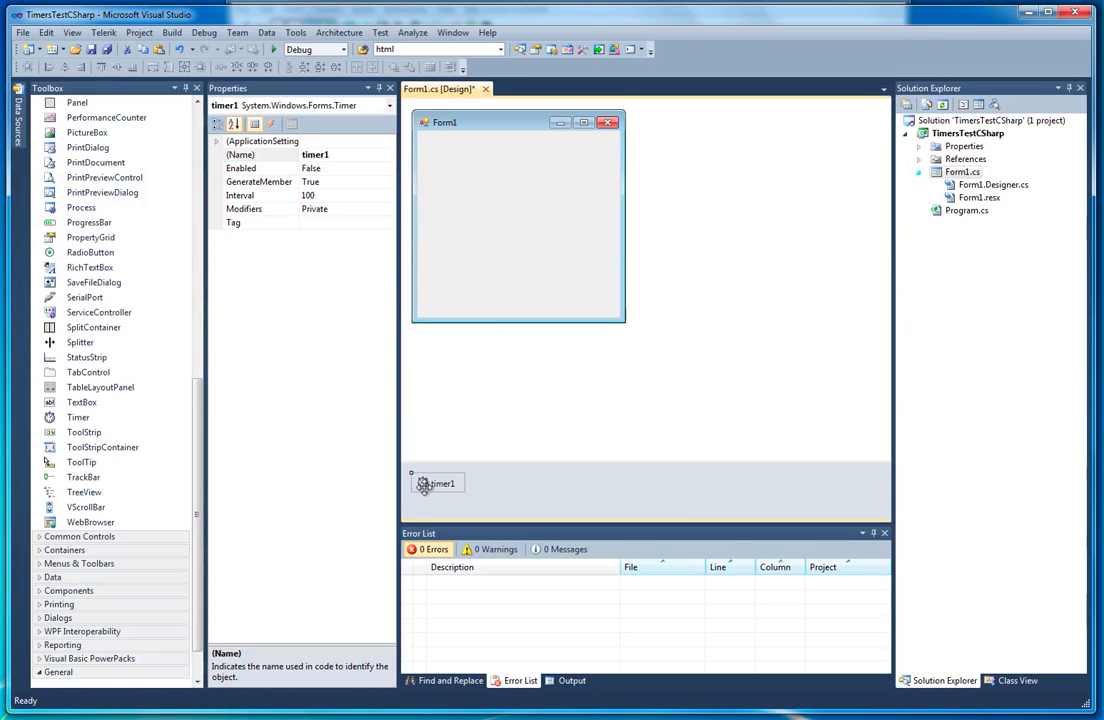
# Step: Generate an empty timer1_Tick handler from timer1, then return to the Form1 designer
pyautogui.doubleClick(438, 482)
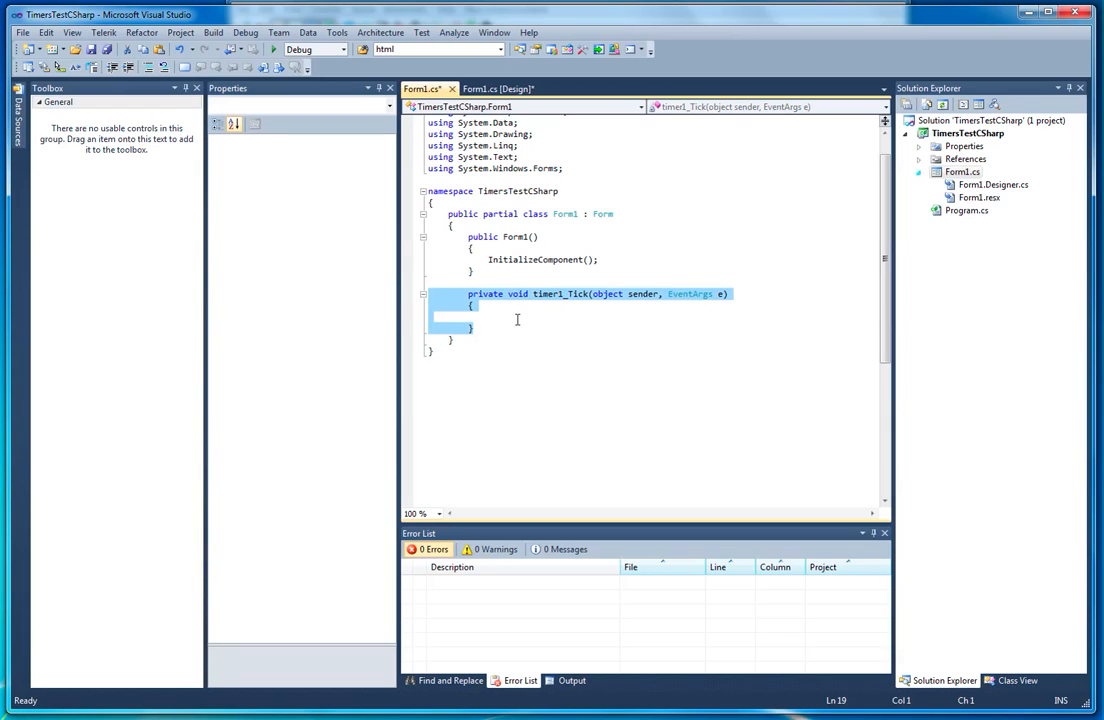
pyautogui.click(490, 316)
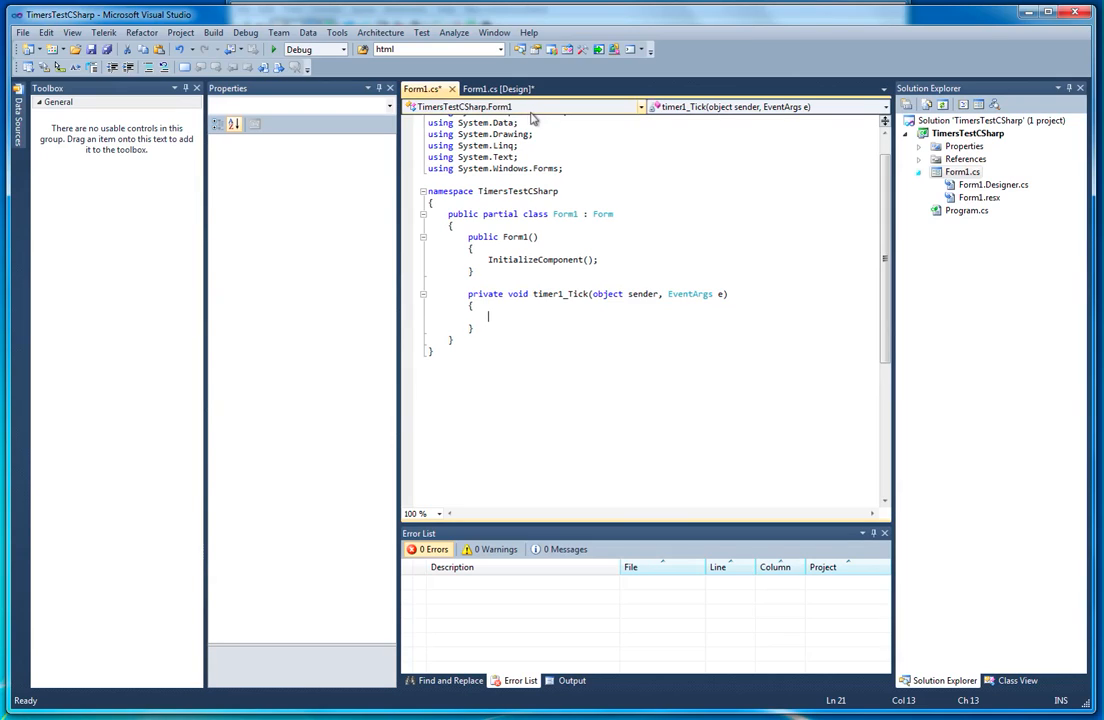
pyautogui.click(496, 88)
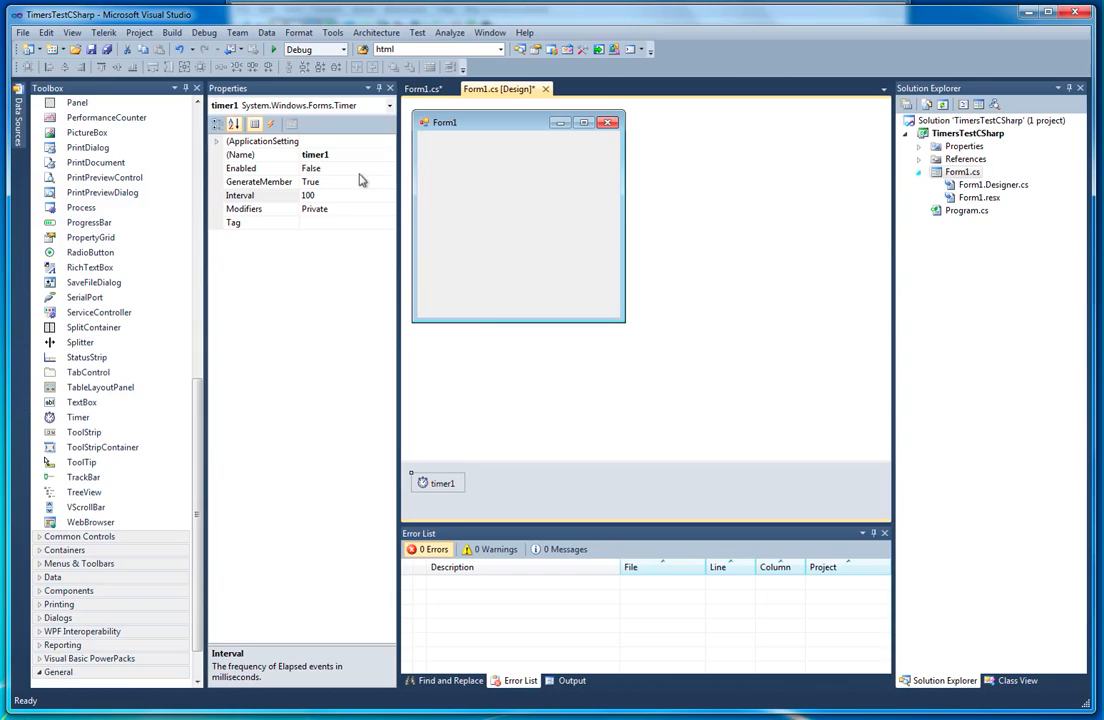
# Step: Set timer1's Interval to 1000 ms and review its Enabled setting
pyautogui.click(240, 196)
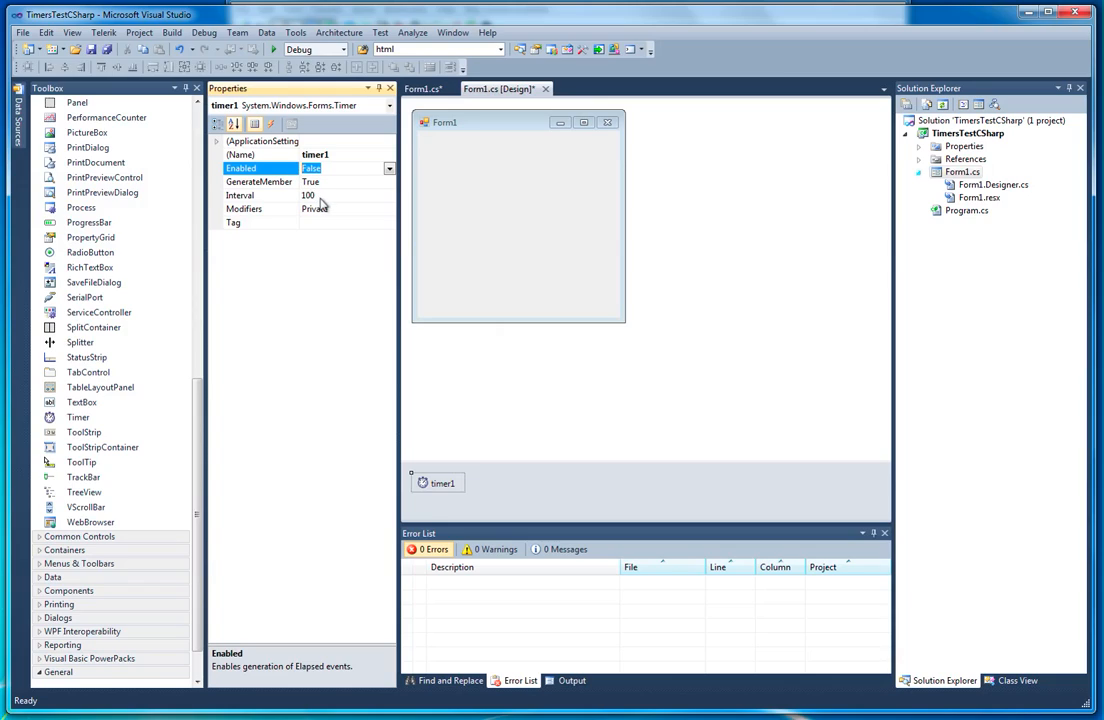
pyautogui.click(270, 196)
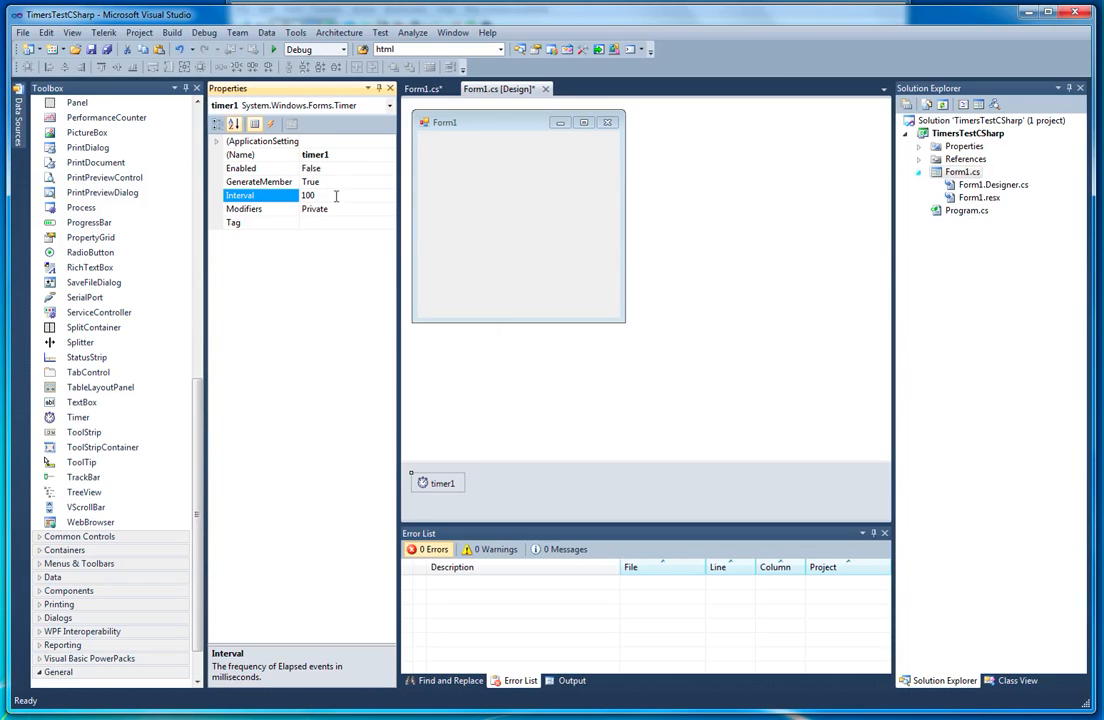
pyautogui.moveTo(544, 214)
pyautogui.write('0')
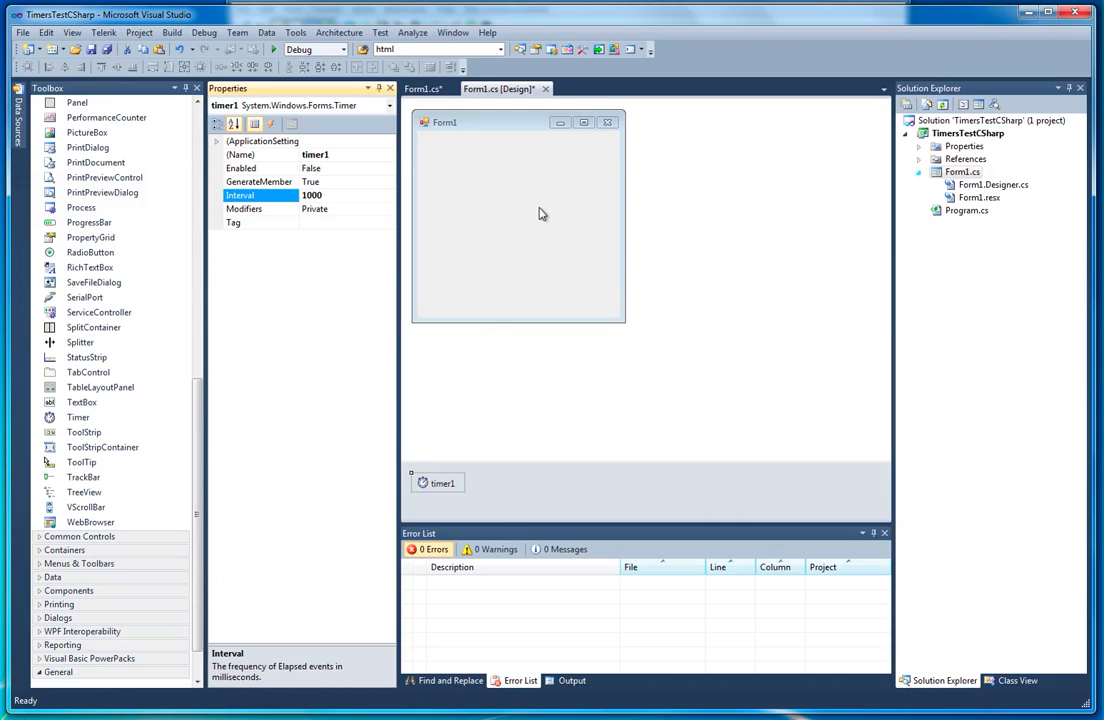
pyautogui.moveTo(356, 174)
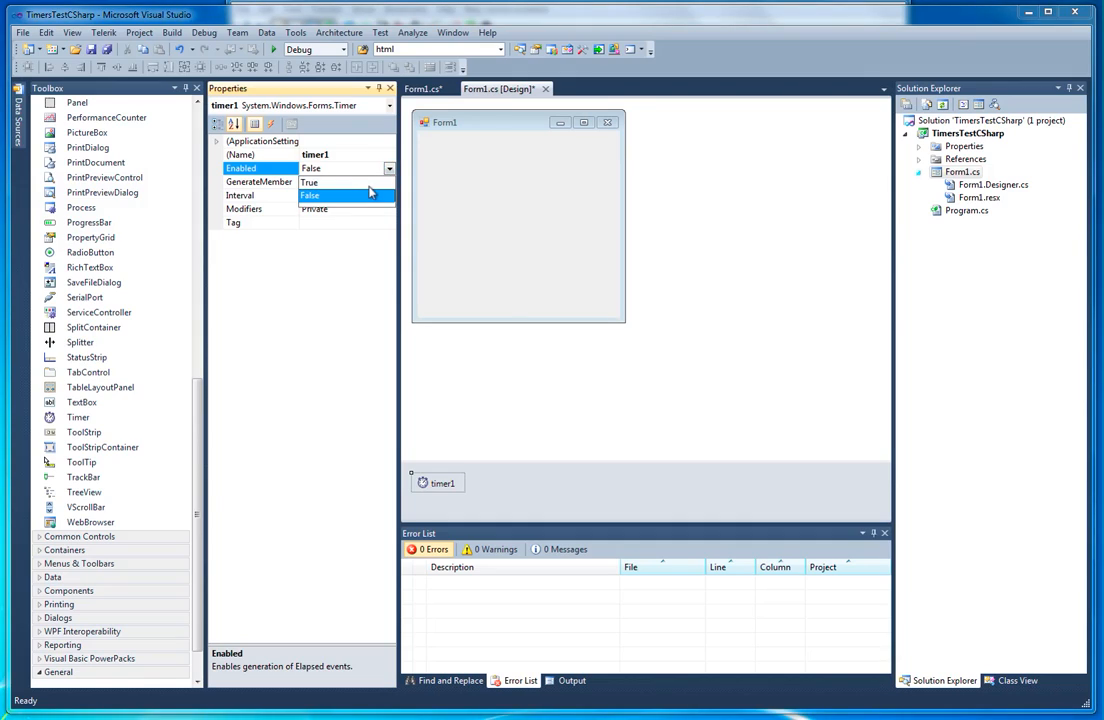
pyautogui.click(308, 182)
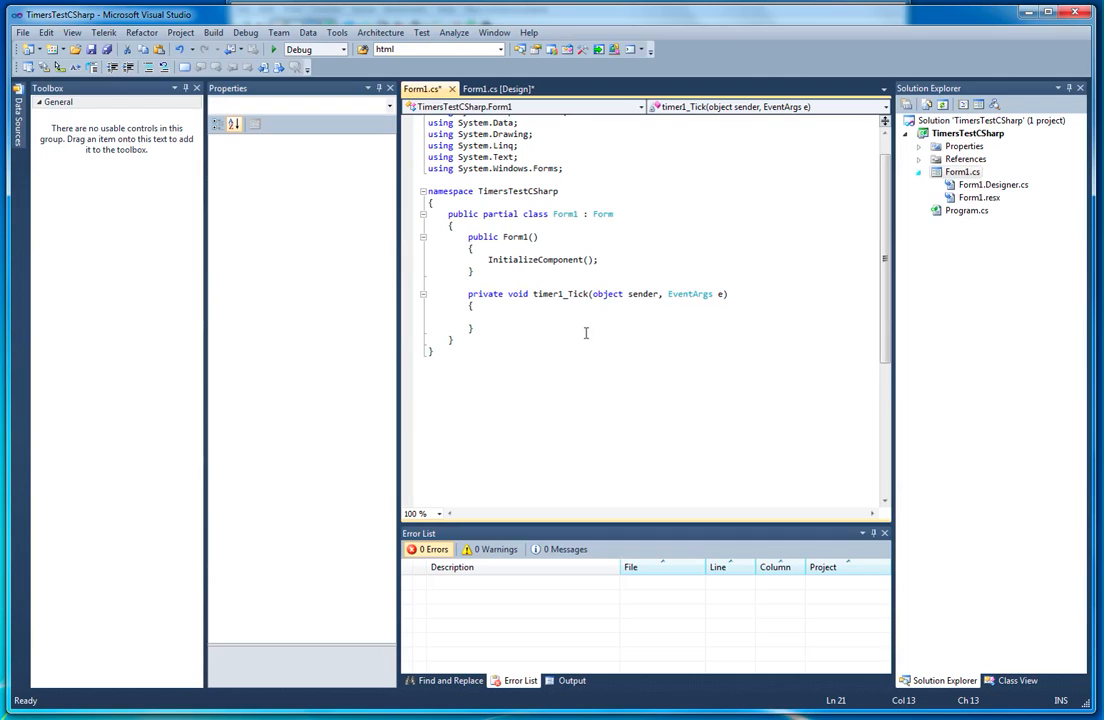
# Step: Write the condition if (this.BackColor == Color.Red) { } in timer1_Tick
pyautogui.write('if')
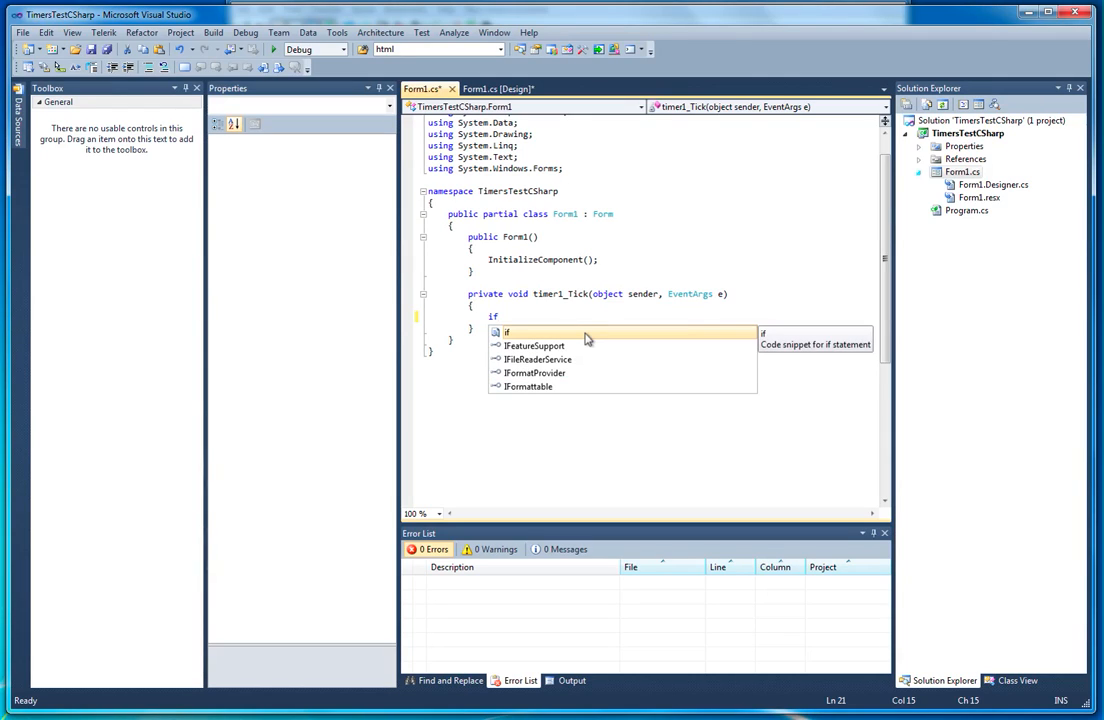
pyautogui.write('(this')
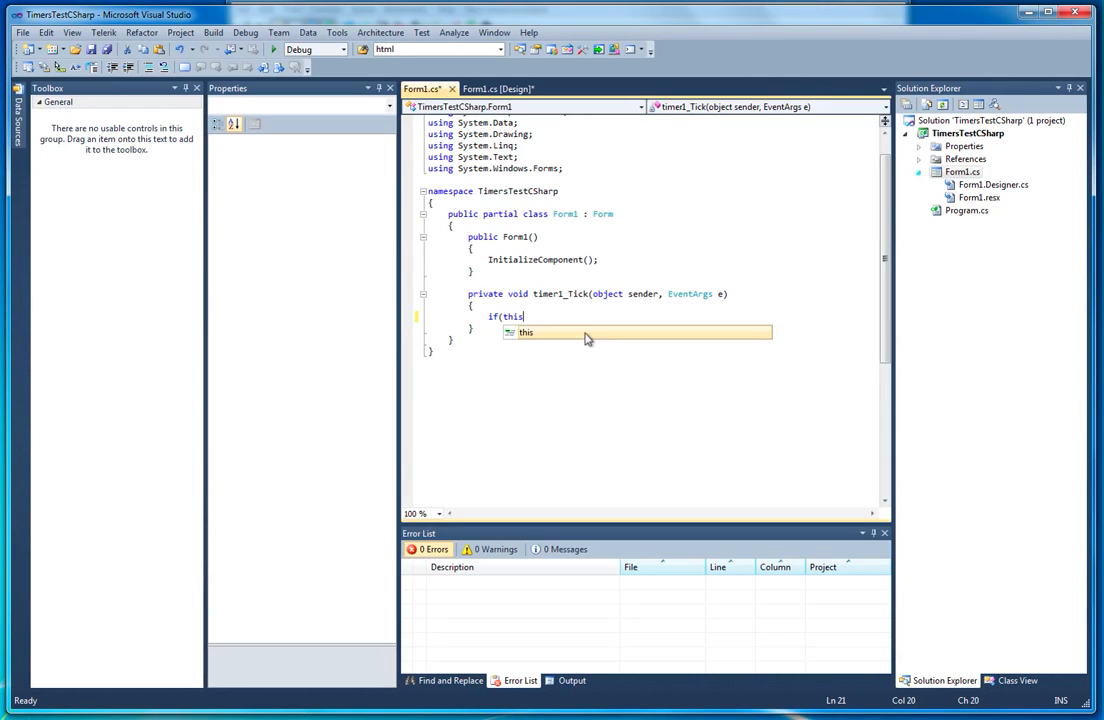
pyautogui.write('.BackColor')
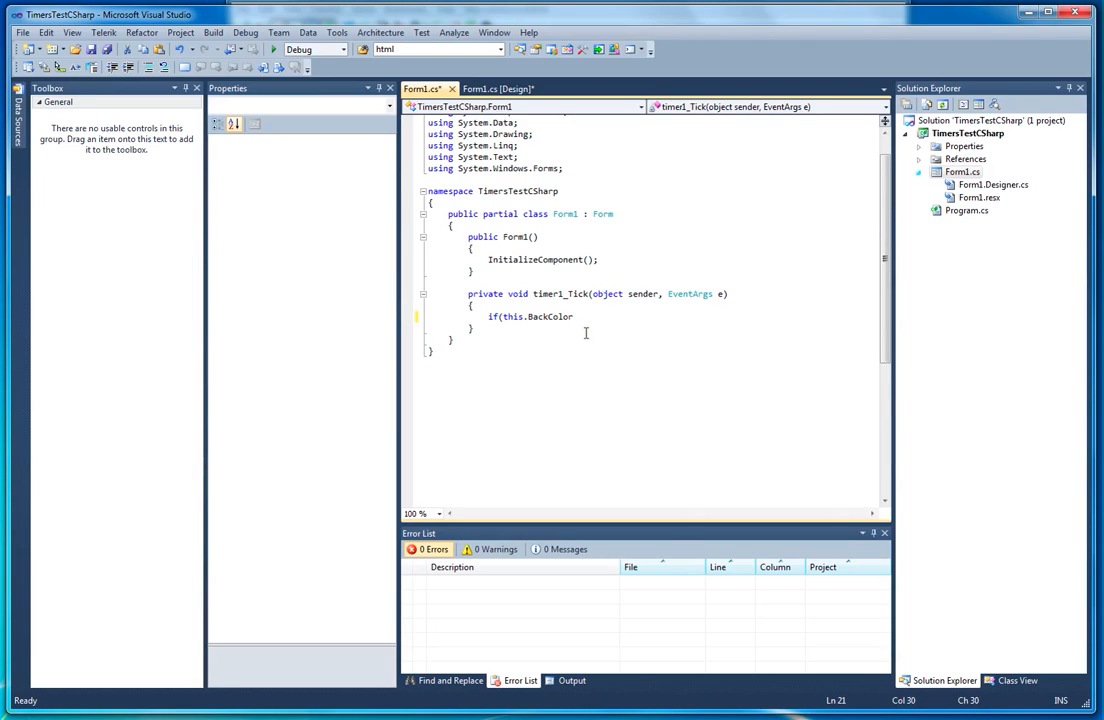
pyautogui.write('==')
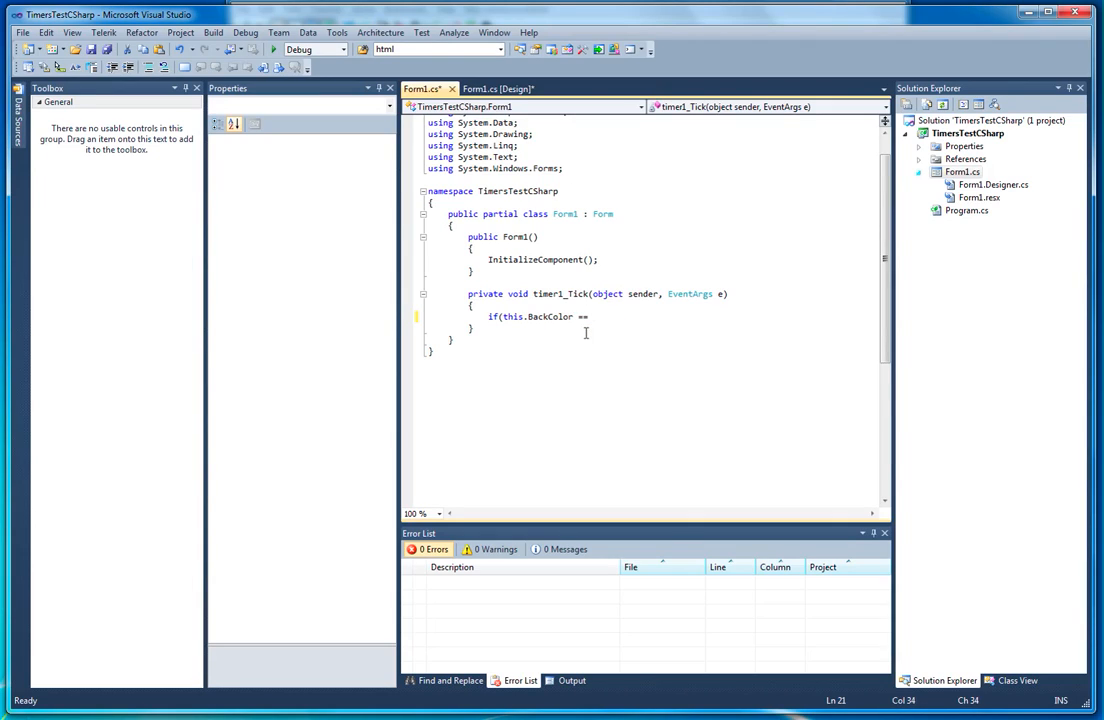
pyautogui.write('Color.red')
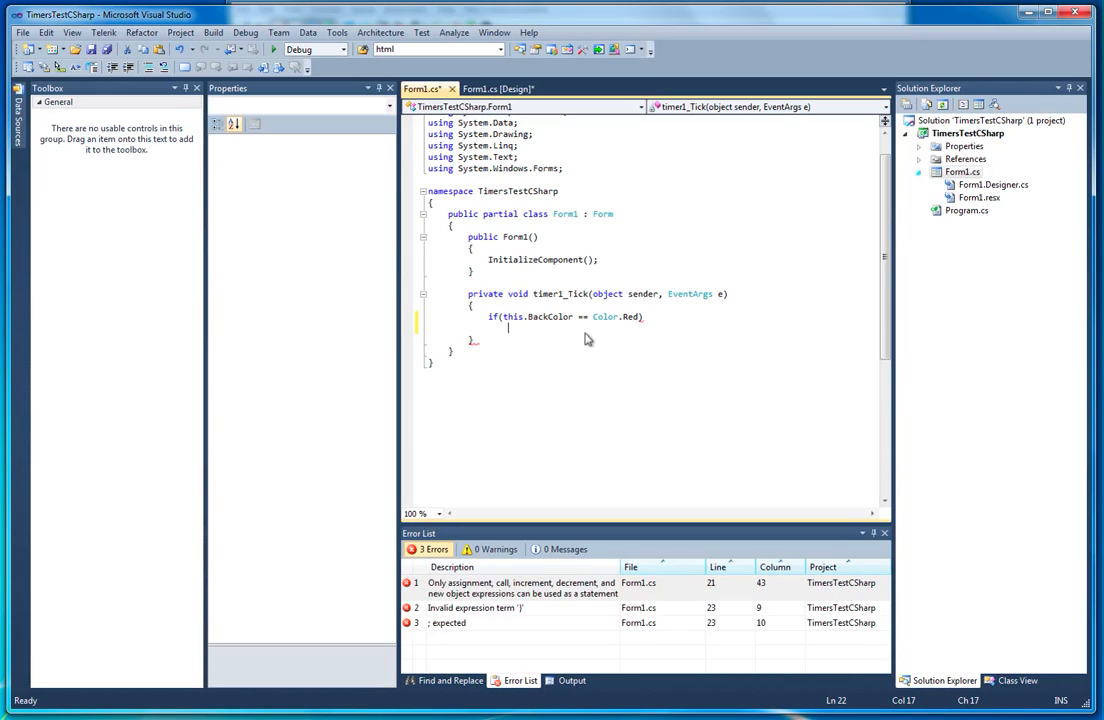
pyautogui.press('enter')
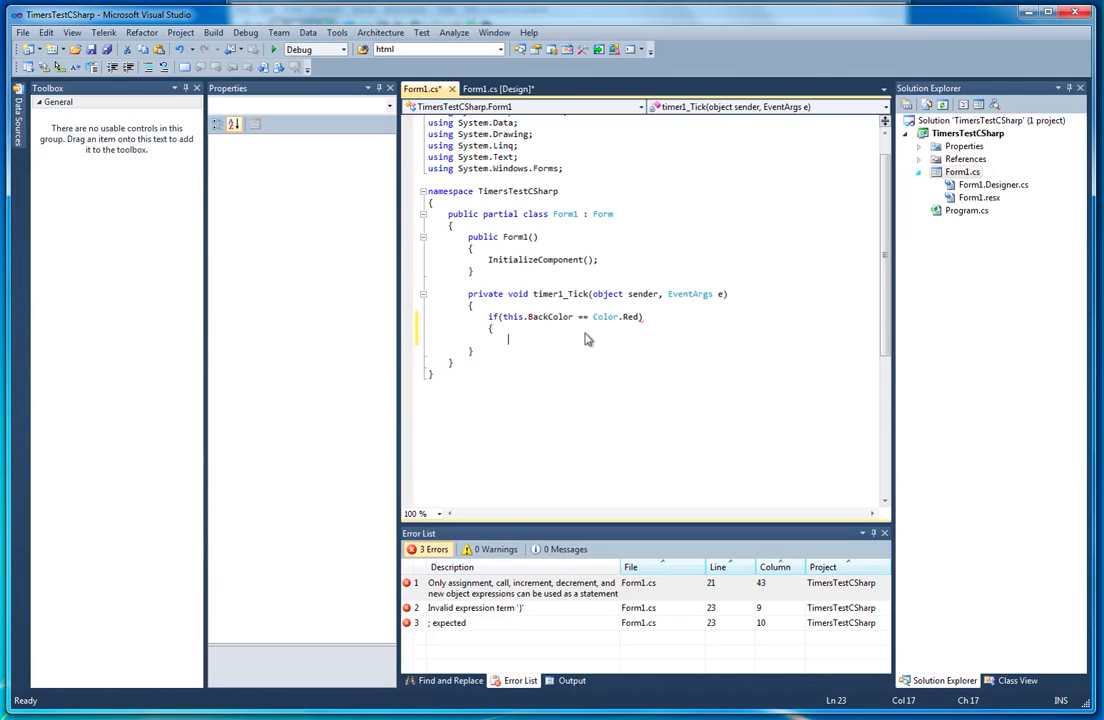
pyautogui.write('}')
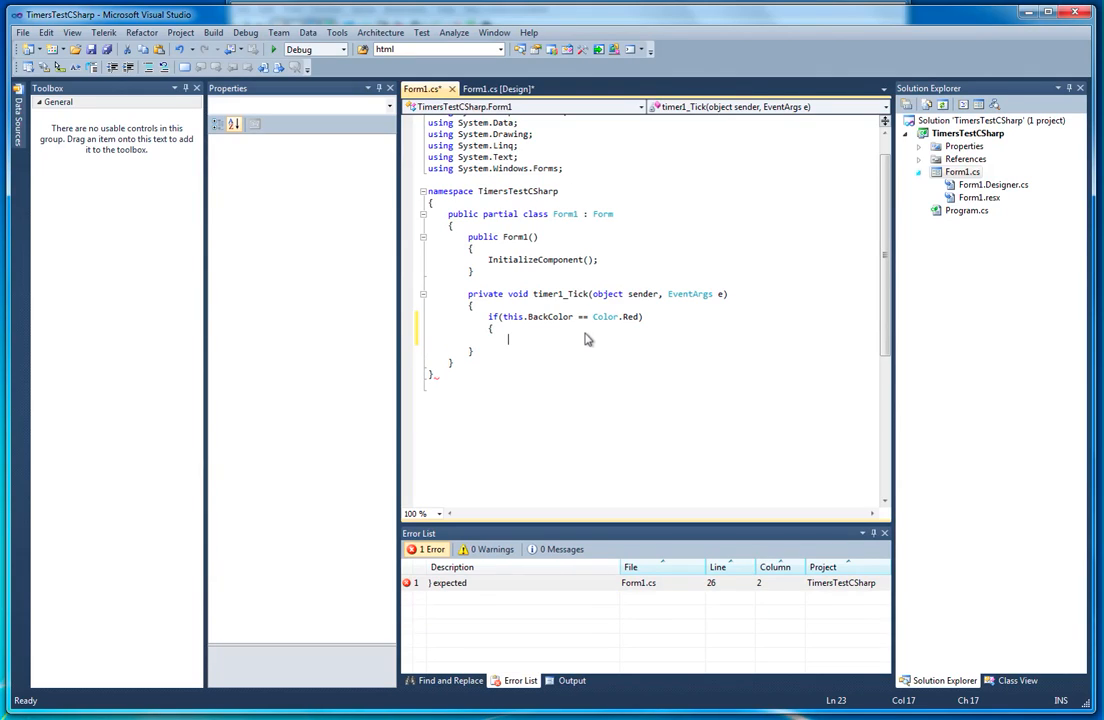
# Step: Inside the if, set this.BackColor = Color.Navy via IntelliSense, then start an else
pyautogui.write('this.back')
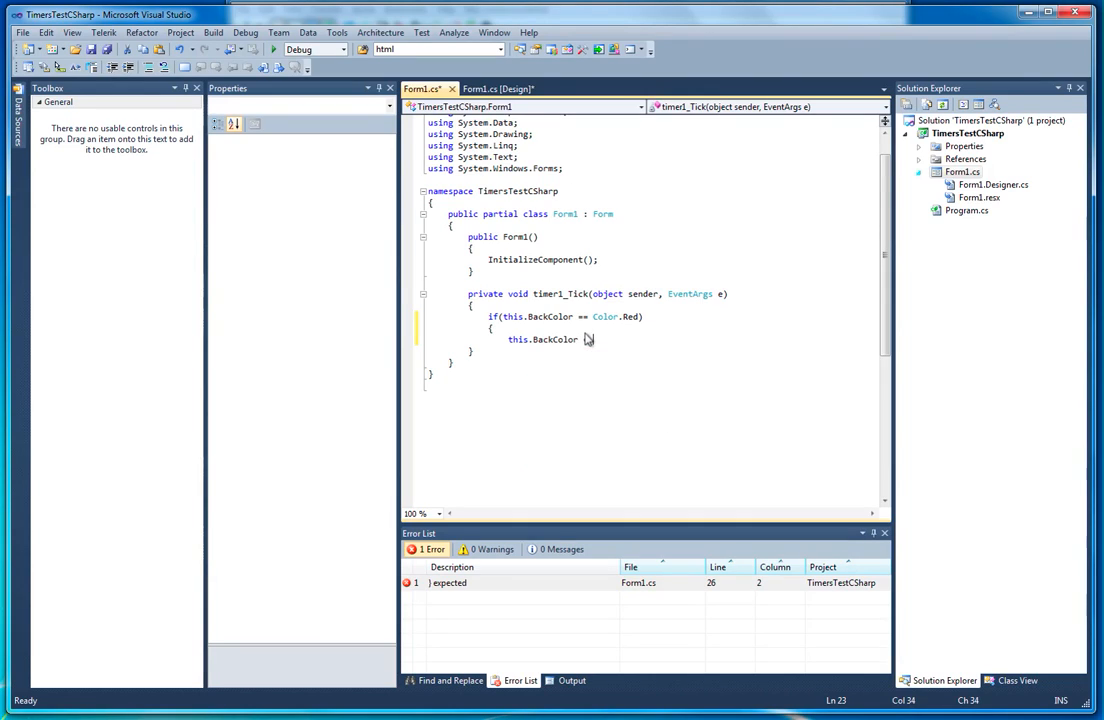
pyautogui.write('Color.')
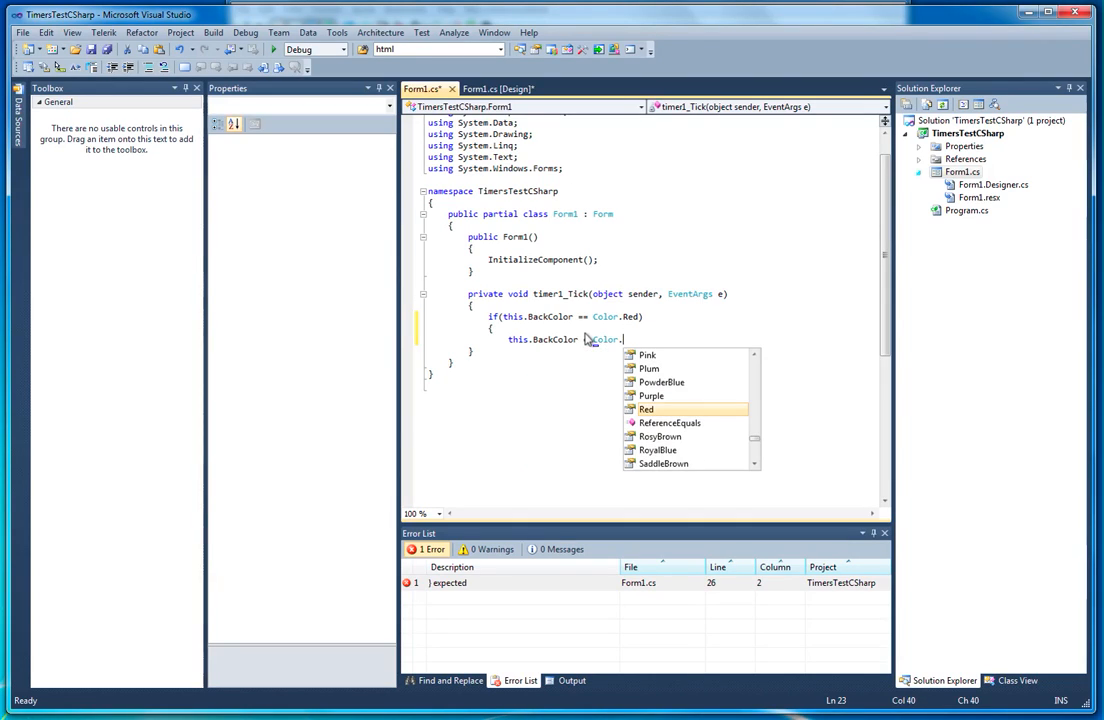
pyautogui.write('n')
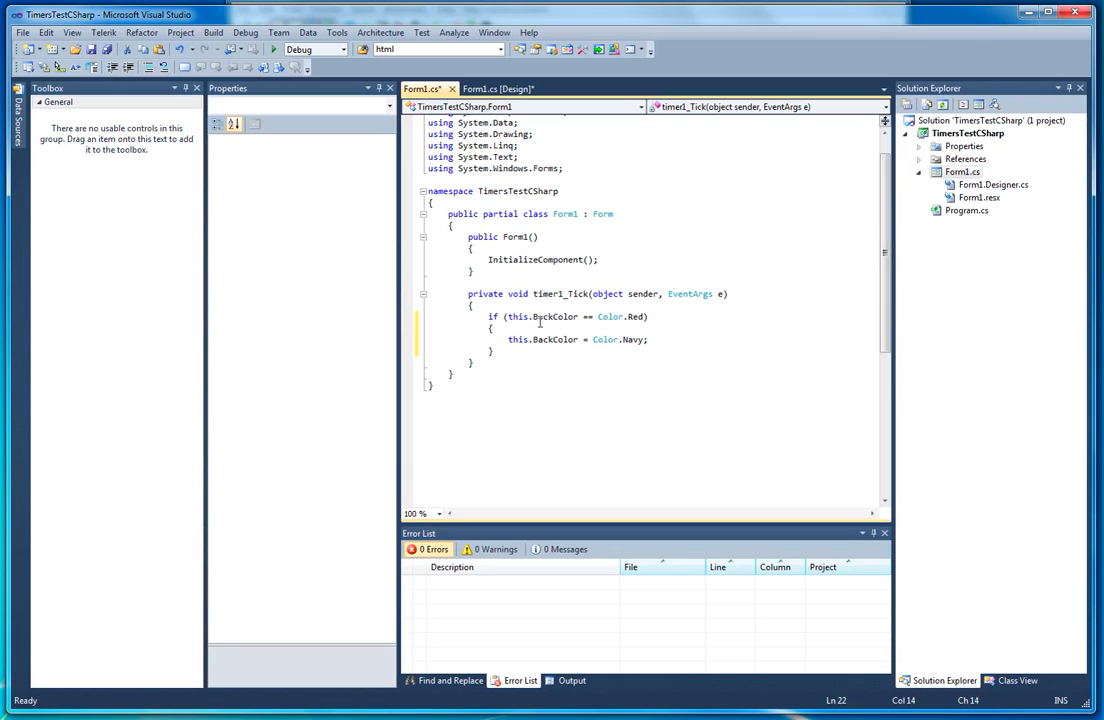
pyautogui.moveTo(584, 316)
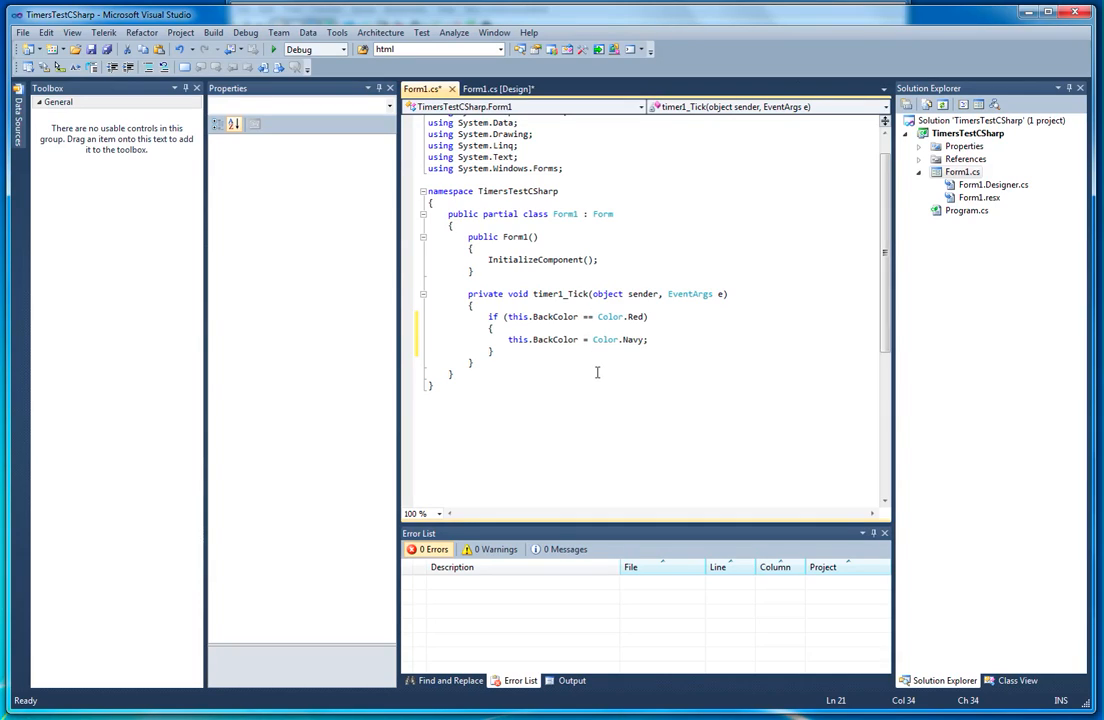
pyautogui.moveTo(608, 340)
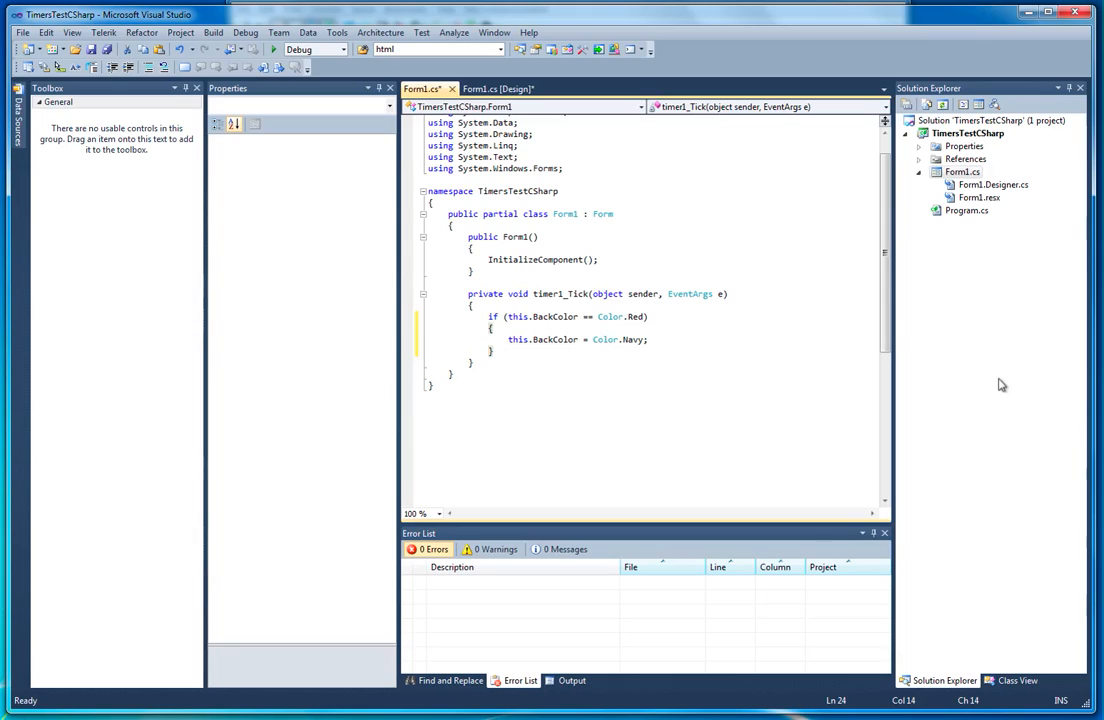
pyautogui.write('else')
pyautogui.write('{')
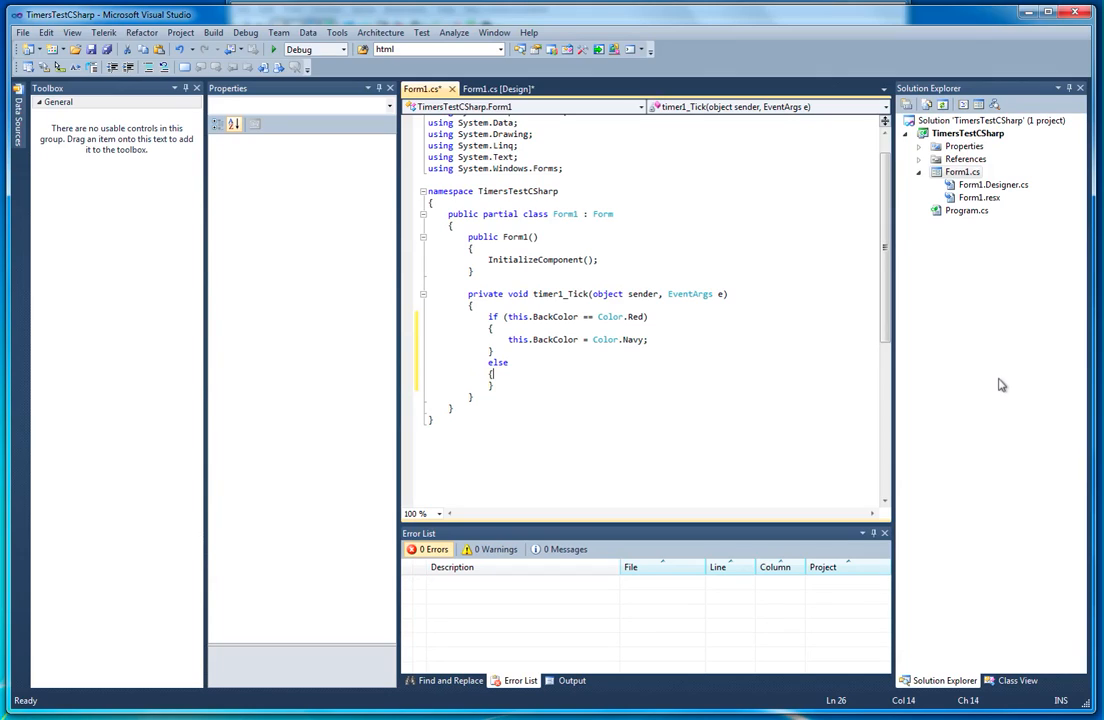
# Step: Fill the else branch with this.BackColor = Color.Red;
pyautogui.write('this.BackColor = Color.Red')
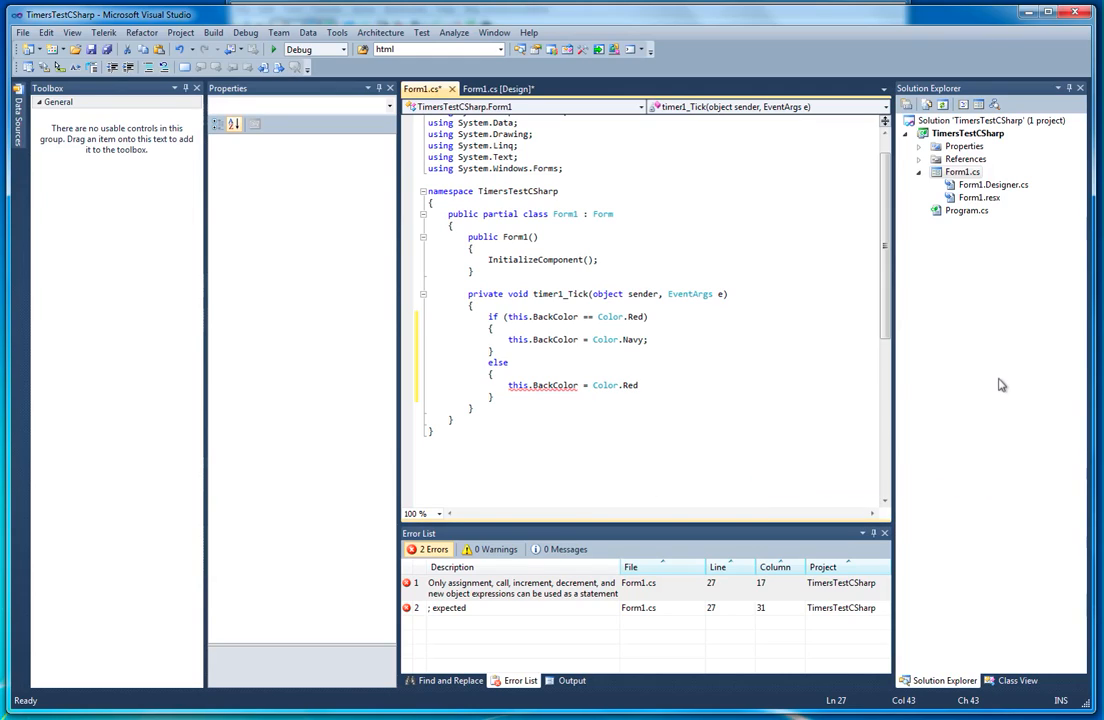
pyautogui.write(';')
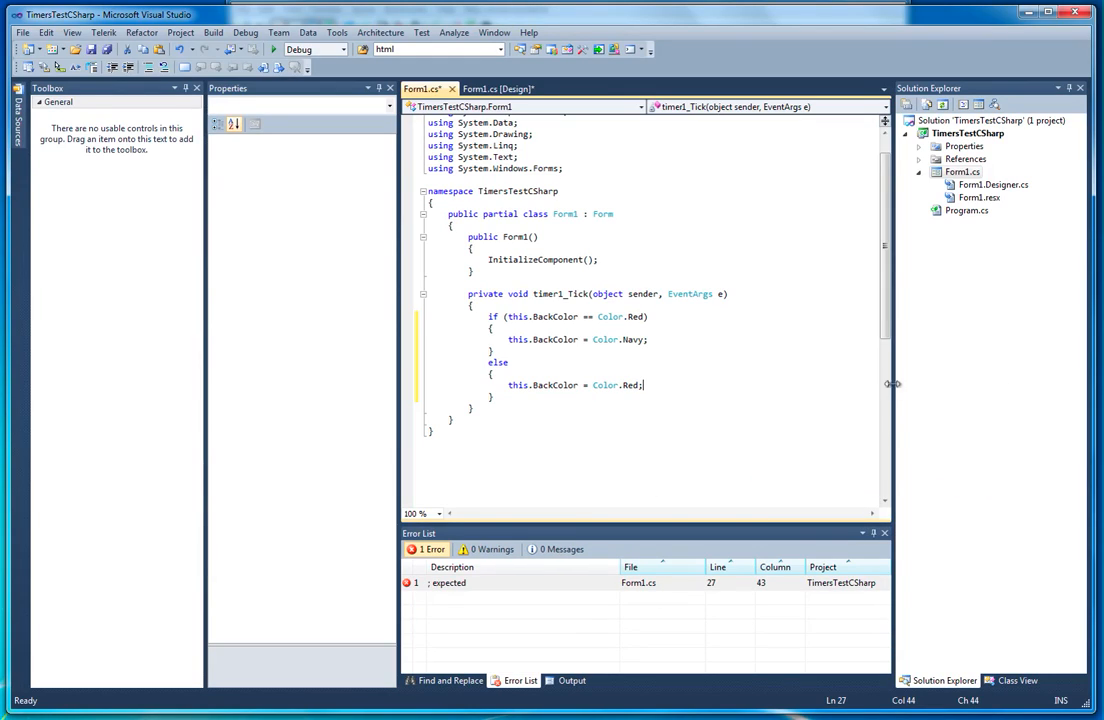
# Step: Run the app, watch the form turn Navy, then close the running form
pyautogui.click(500, 88)
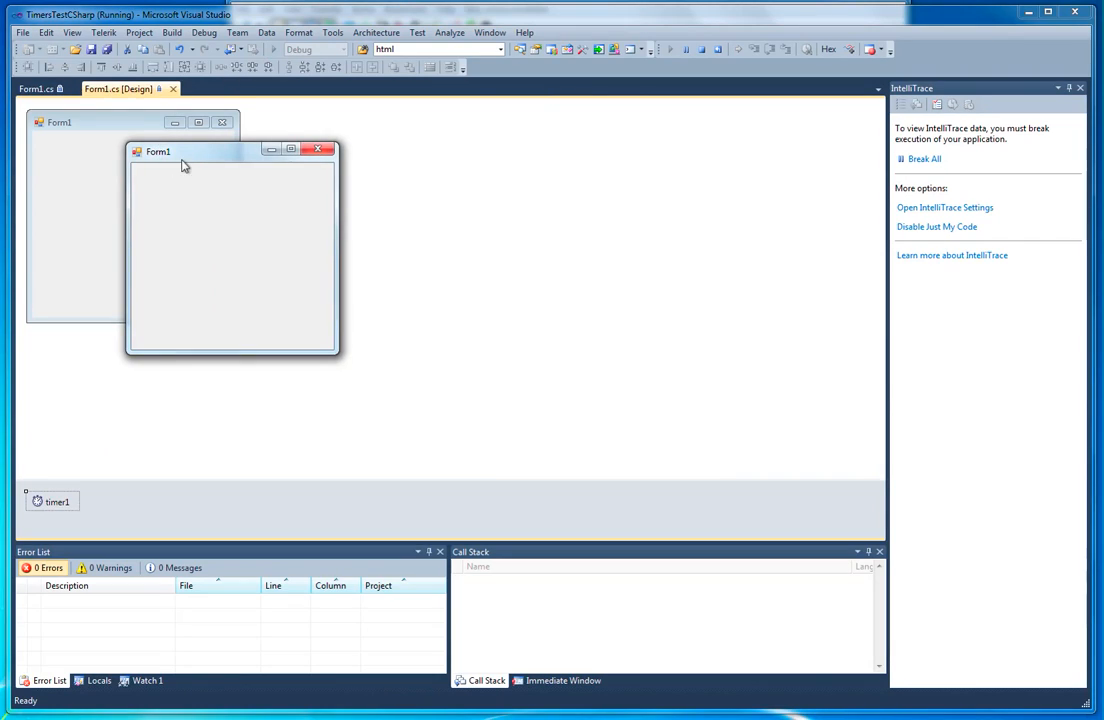
pyautogui.moveTo(182, 152); pyautogui.dragTo(504, 128)
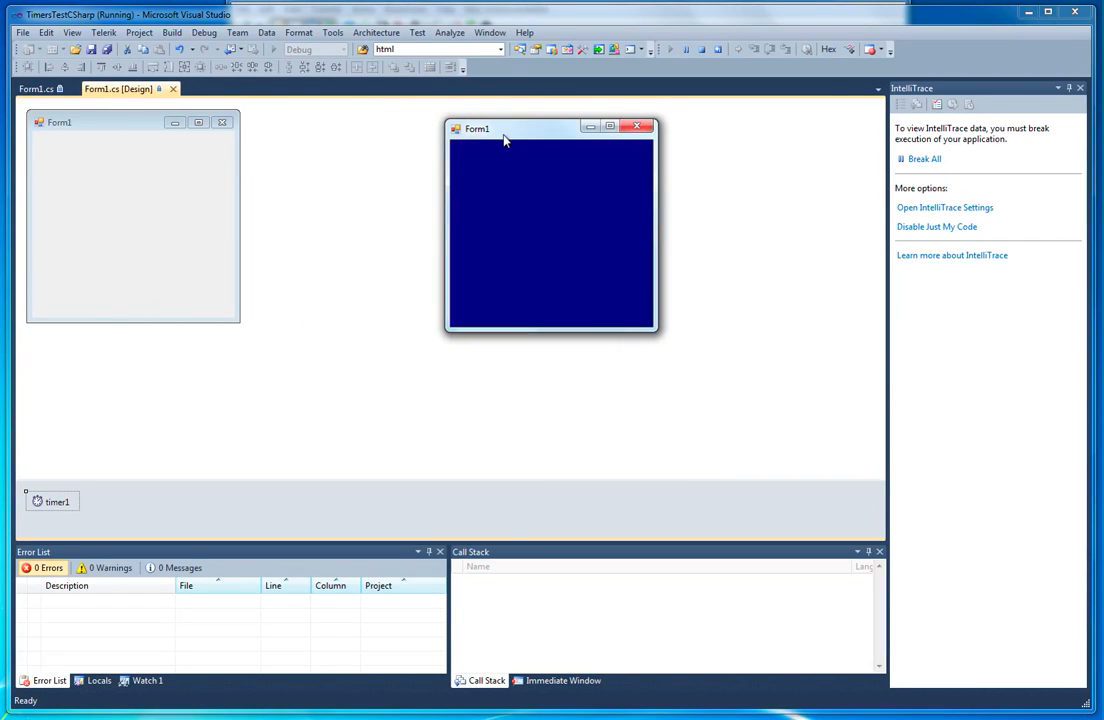
pyautogui.moveTo(570, 144)
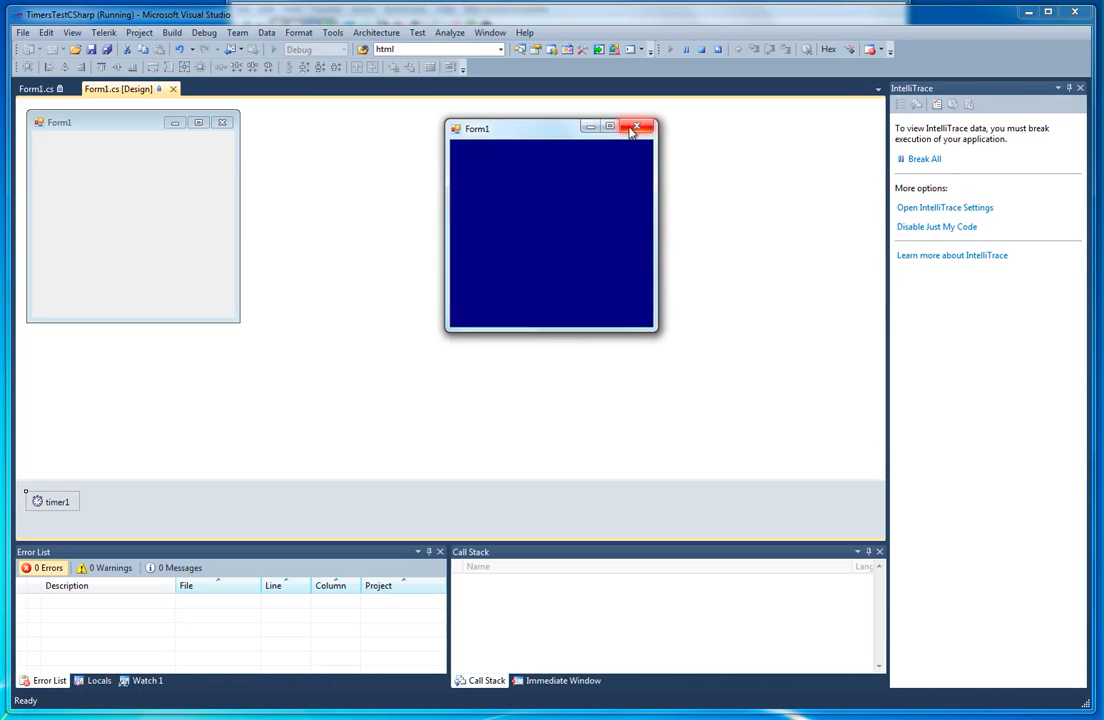
pyautogui.click(630, 128)
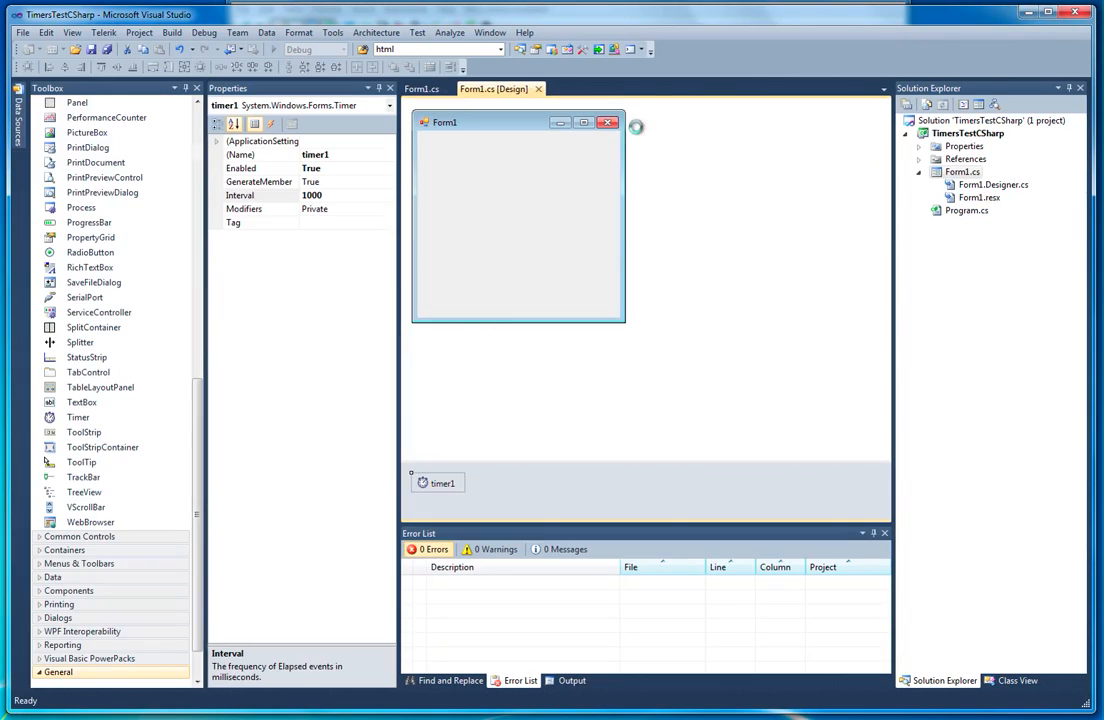
# Step: Add timer1.Enabled = false; after the if/else in timer1_Tick
pyautogui.click(420, 88)
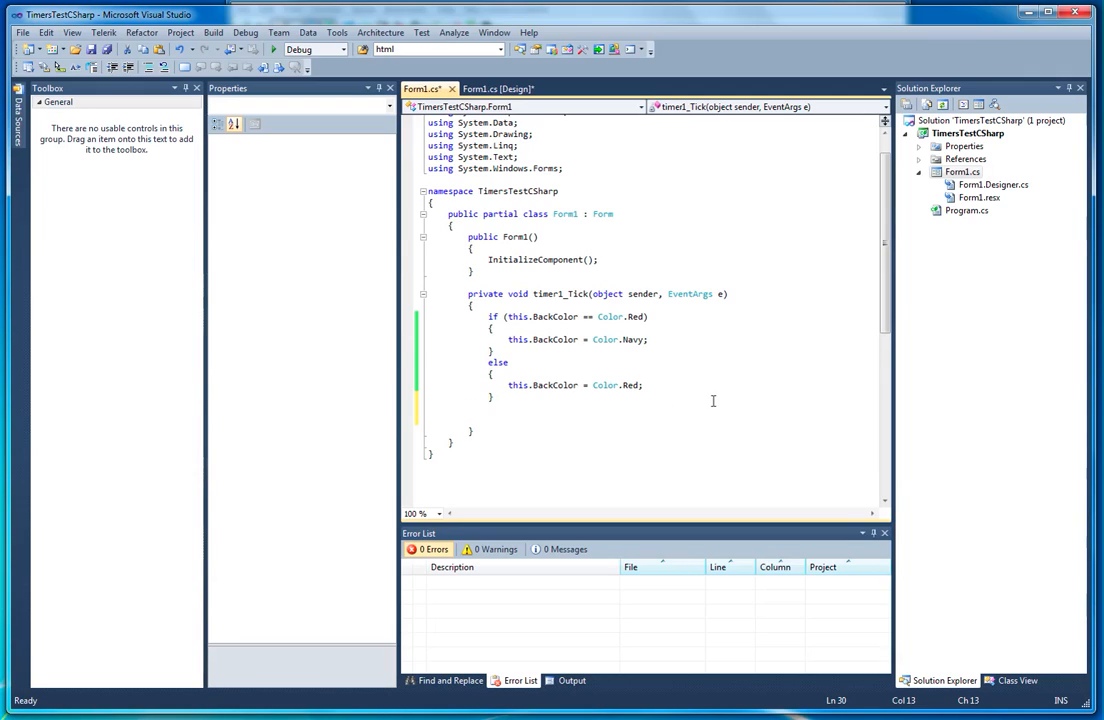
pyautogui.write('ti')
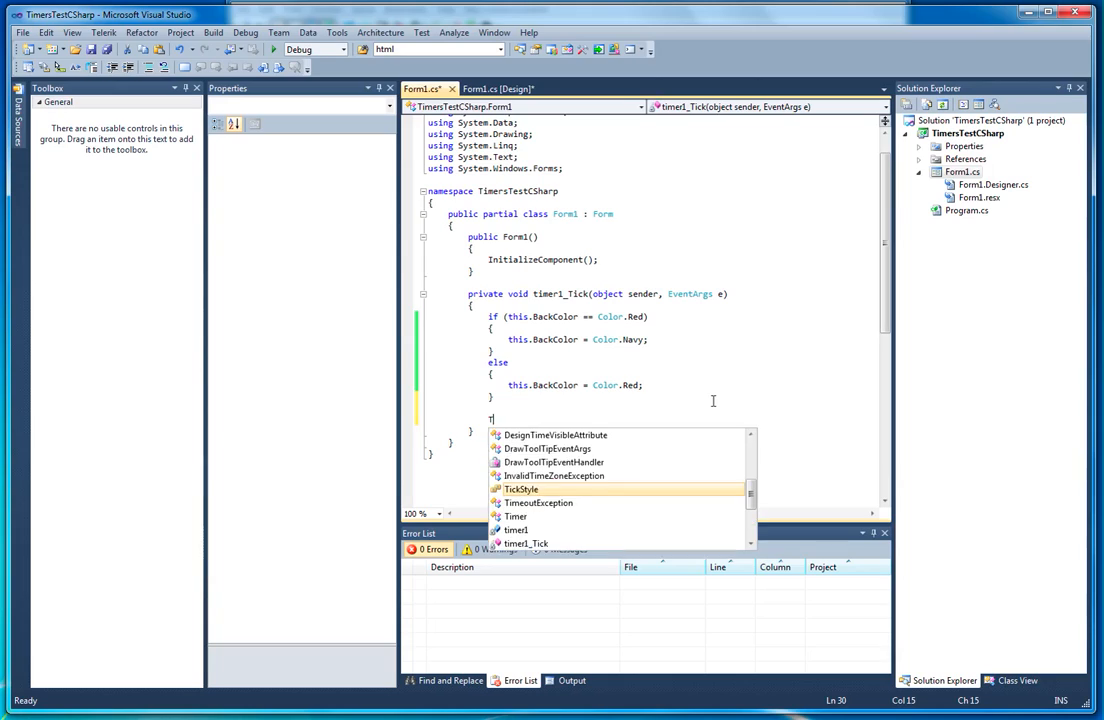
pyautogui.write('imer1.Enabled =')
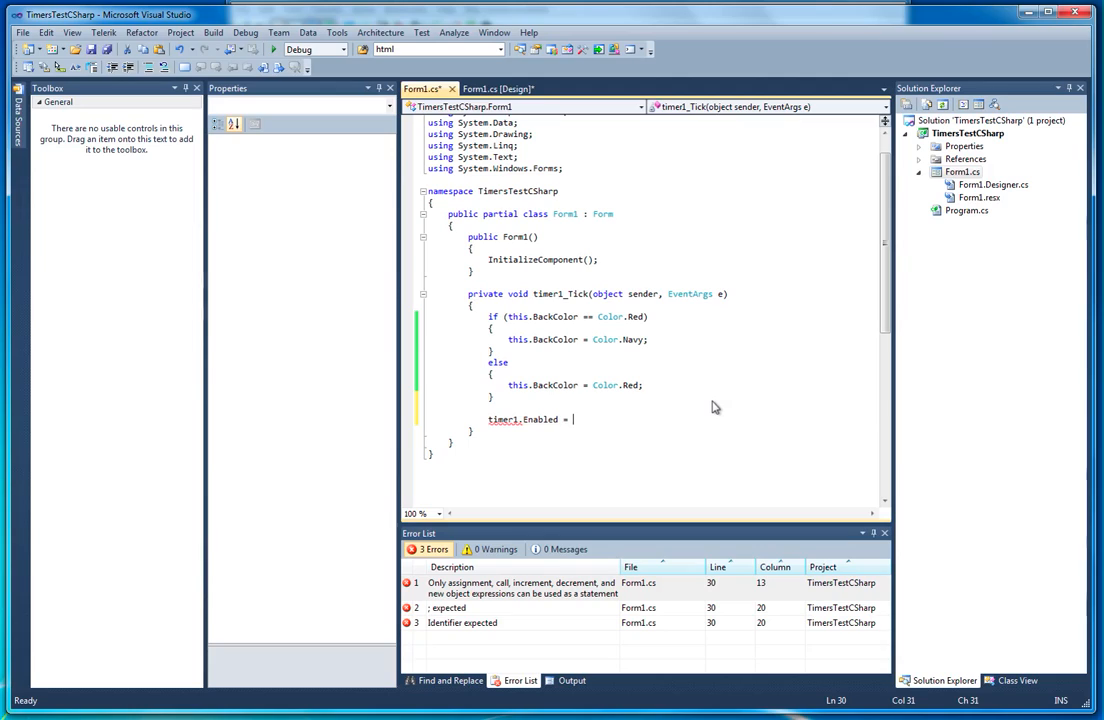
pyautogui.write('false;')
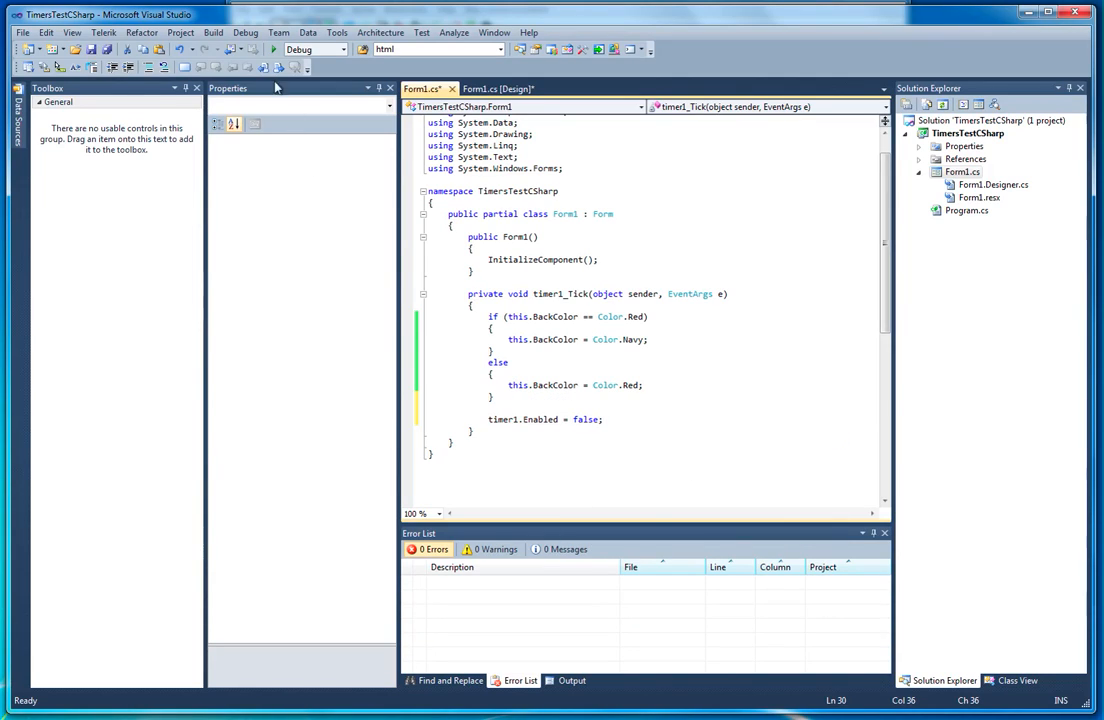
# Step: Run the app, see the form stay Red, dismiss the Edit and Continue message and stop debugging
pyautogui.click(272, 48)
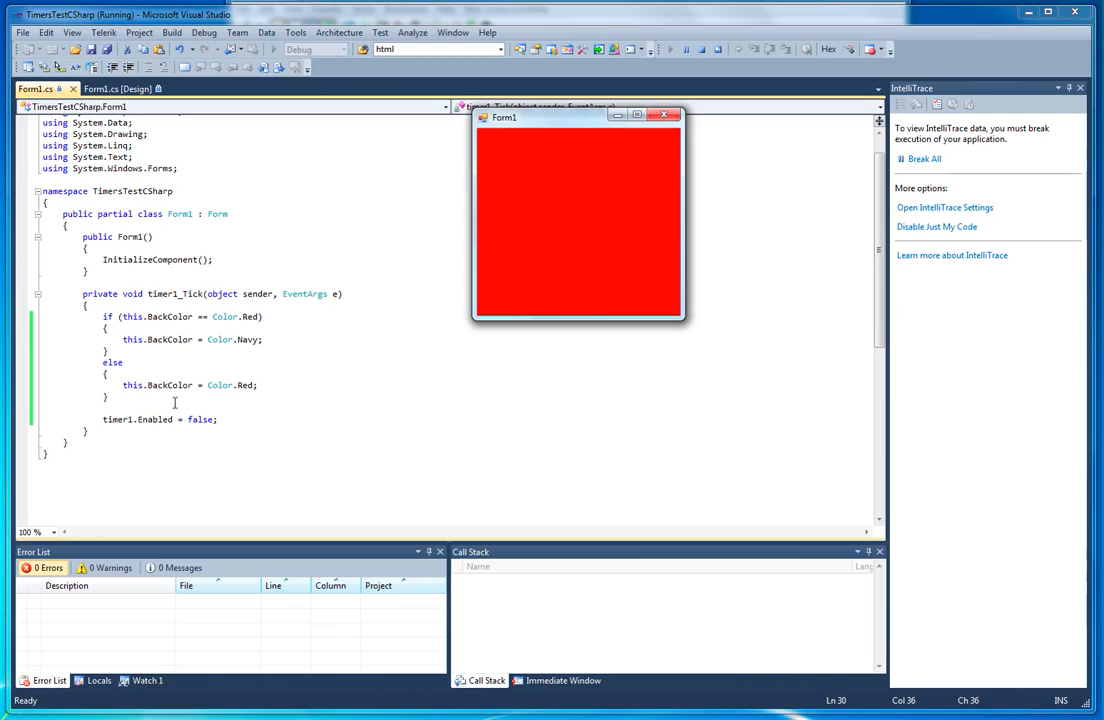
pyautogui.moveTo(208, 392)
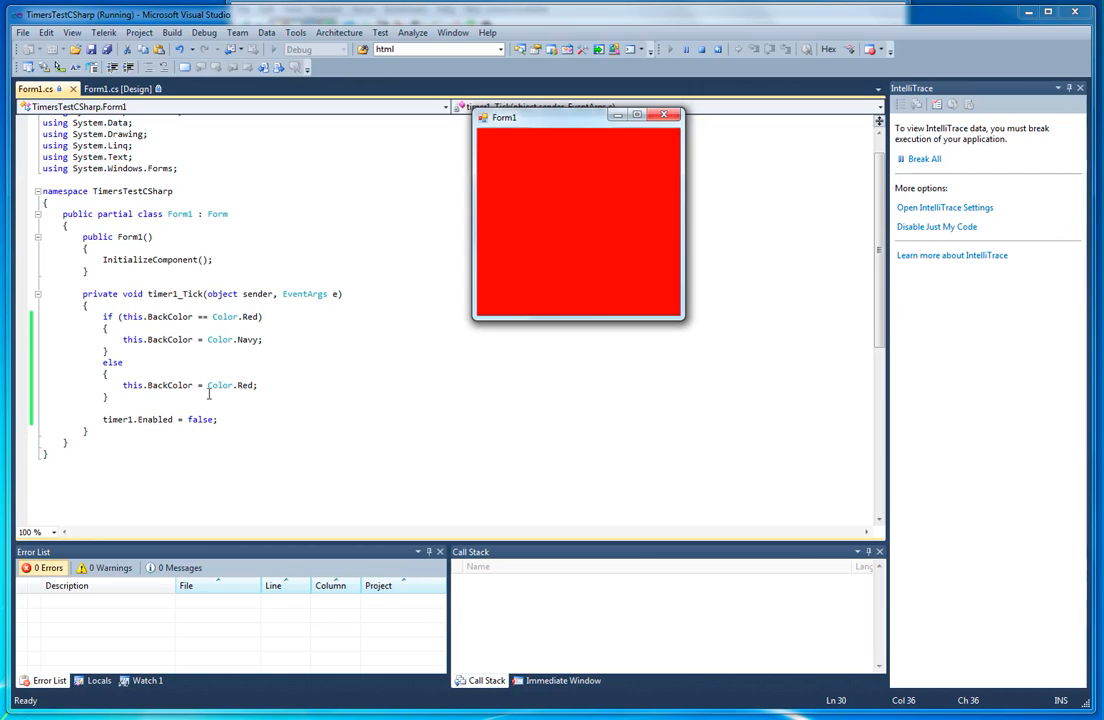
pyautogui.moveTo(578, 116); pyautogui.dragTo(596, 134)
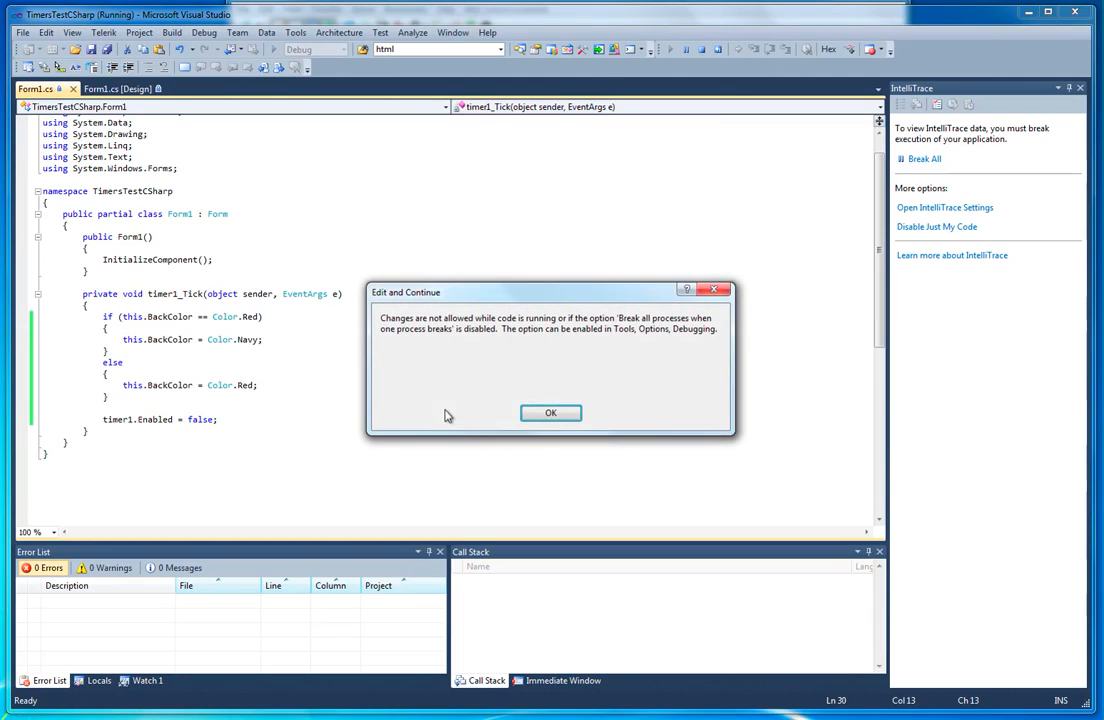
pyautogui.click(550, 412)
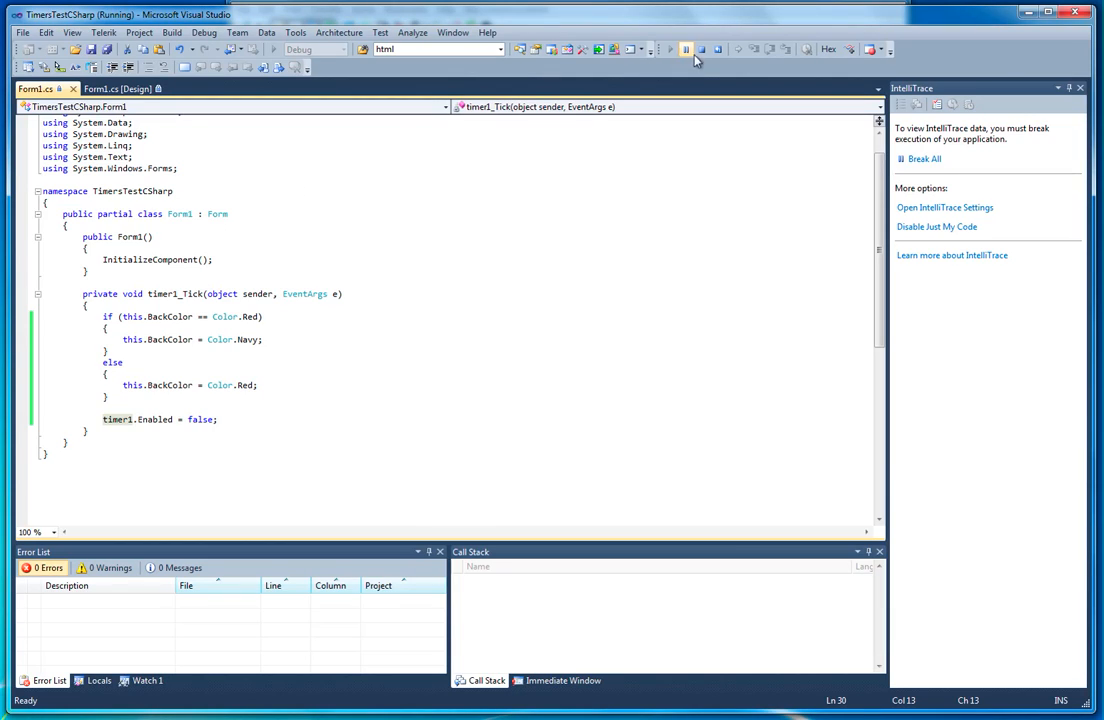
pyautogui.click(688, 48)
pyautogui.write('//')
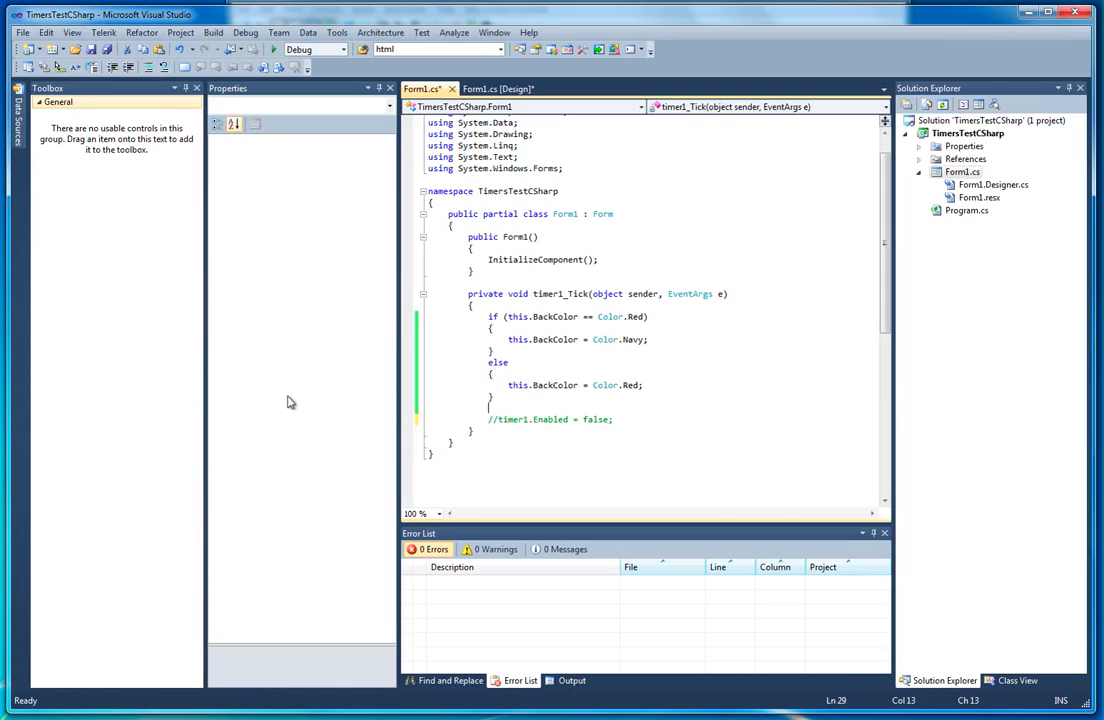
# Step: Write timer1.Interval = timer1.Interval + 100; in the Tick handler
pyautogui.write('timer1.Interval =')
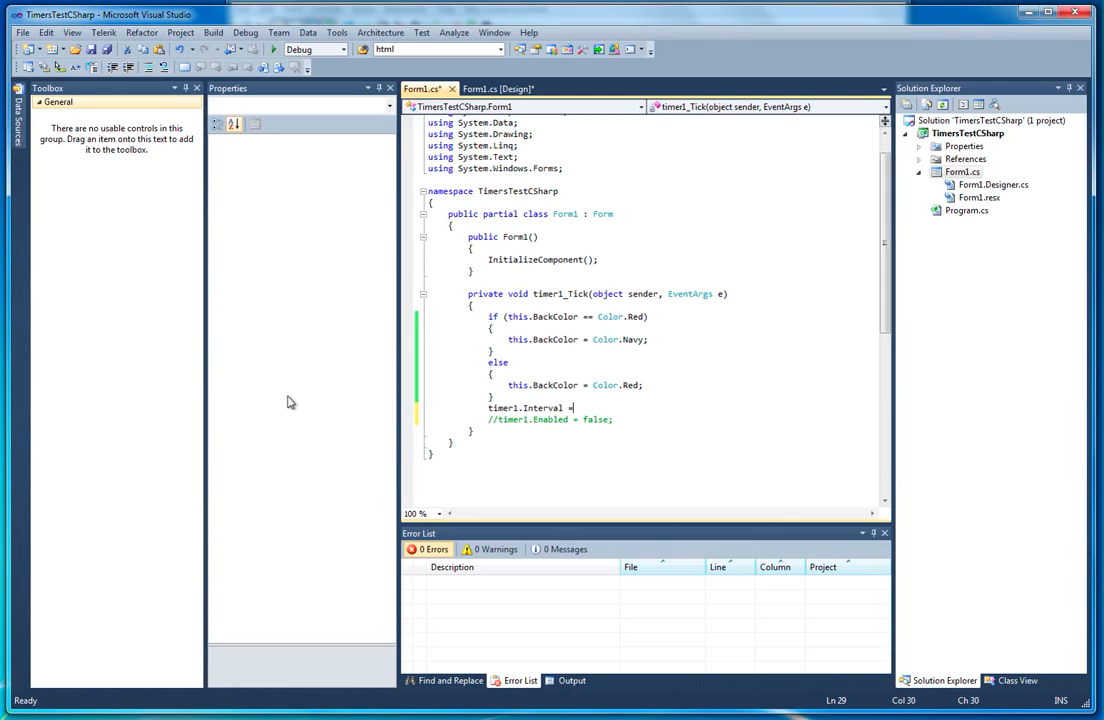
pyautogui.write('timer1.i')
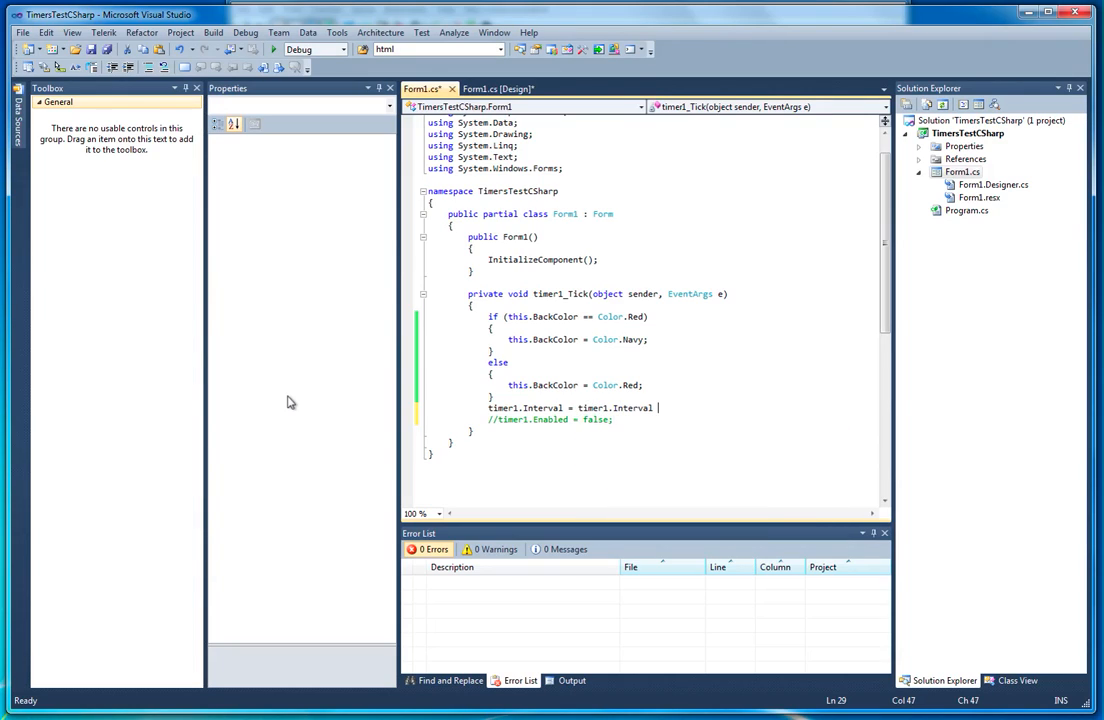
pyautogui.write('+ 10')
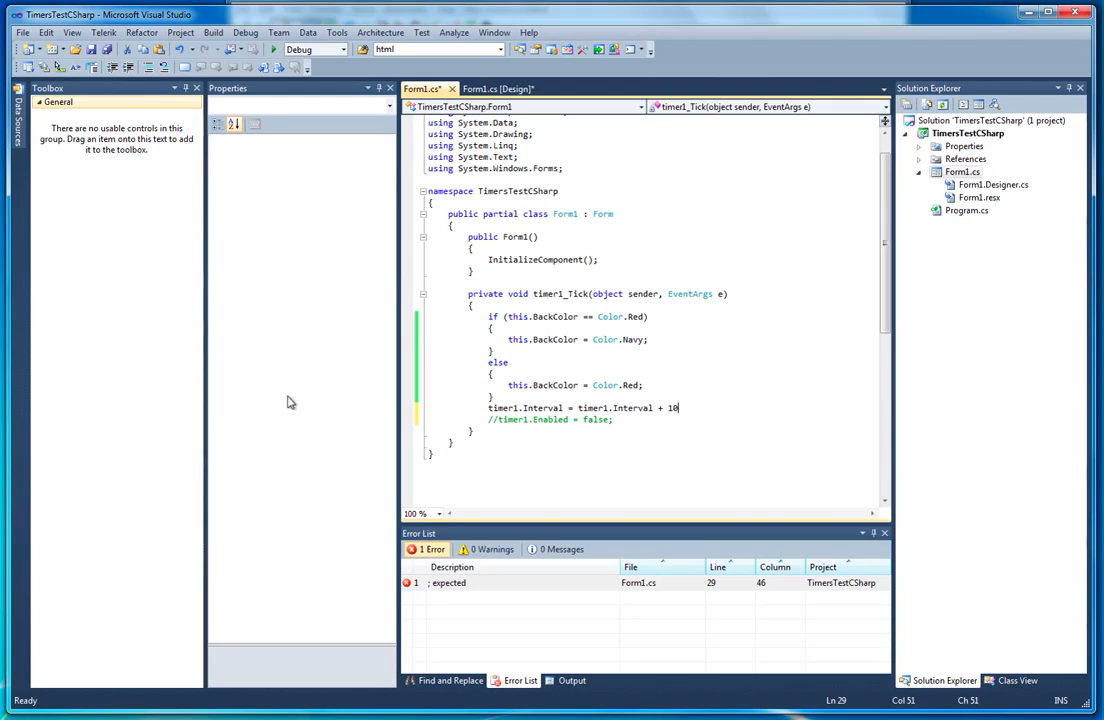
pyautogui.write('0;')
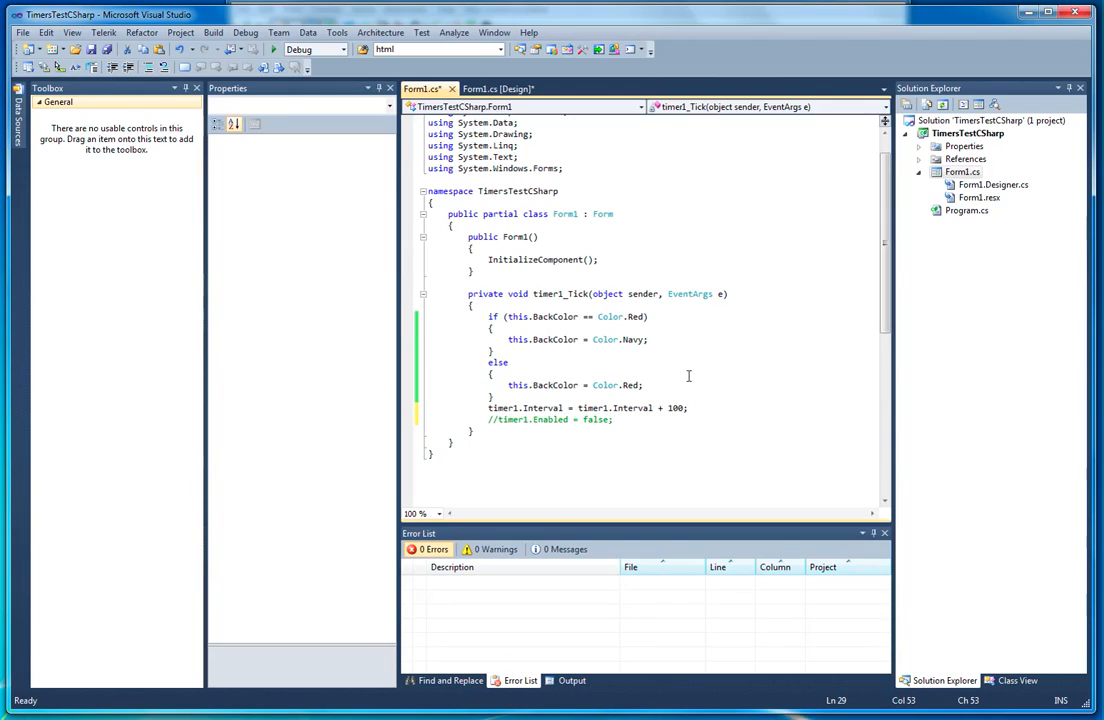
pyautogui.moveTo(274, 48)
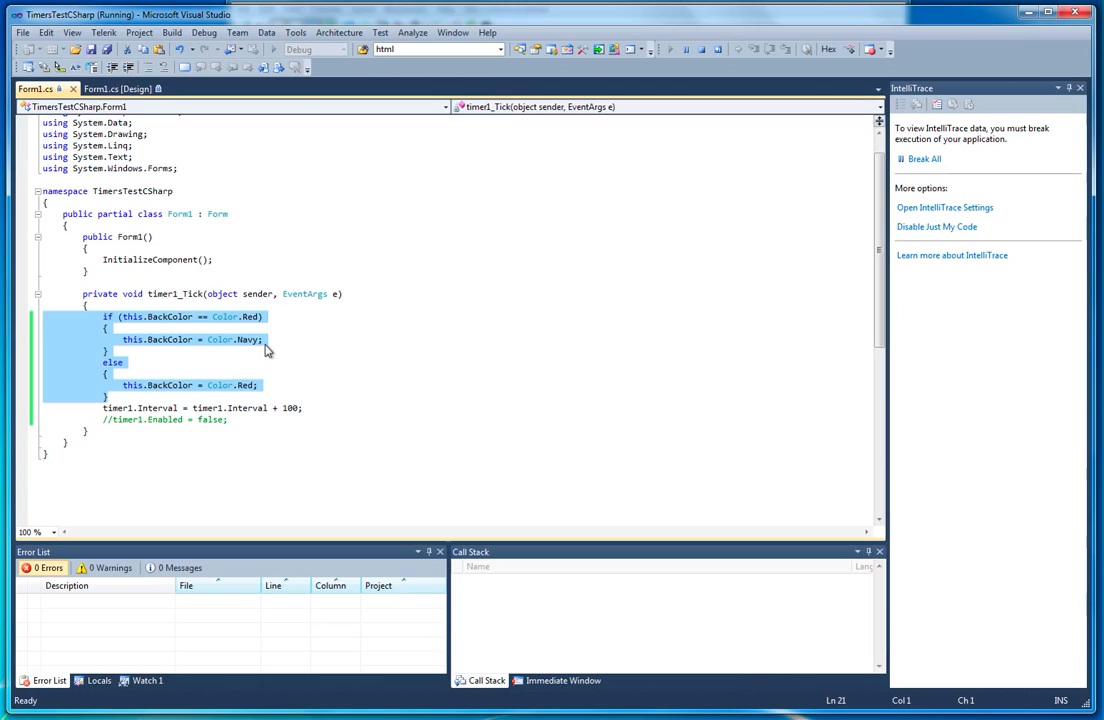
pyautogui.moveTo(246, 320)
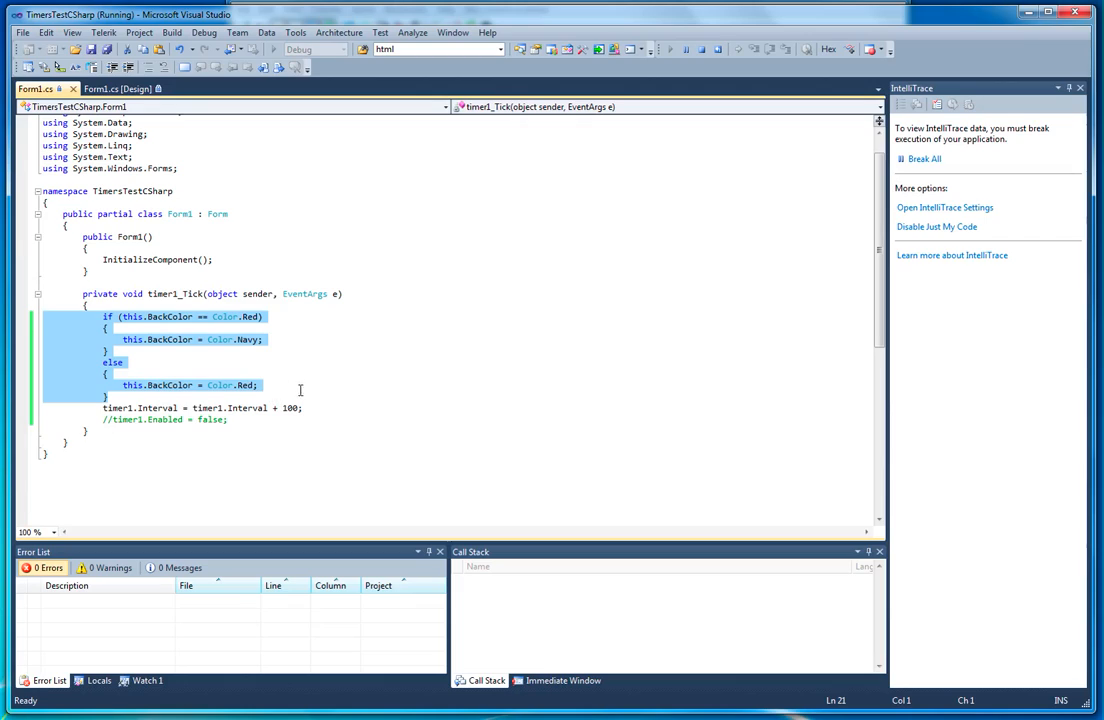
pyautogui.moveTo(344, 368)
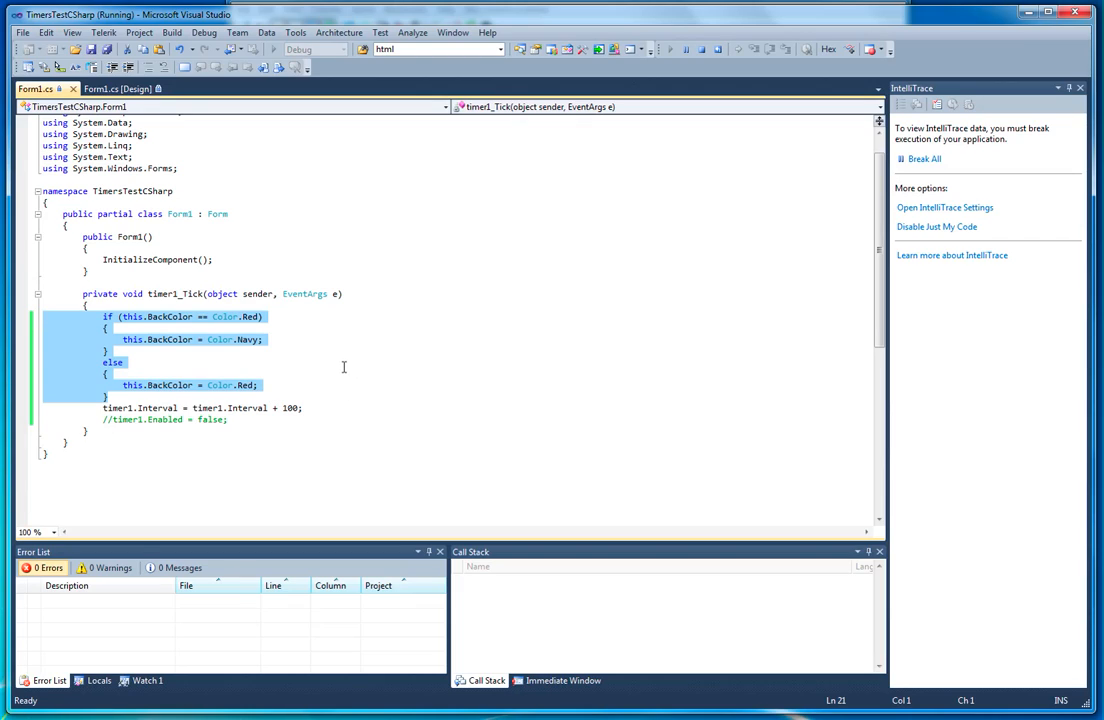
# Step: Show Form1's designer while the app runs with the growing tick interval
pyautogui.click(388, 242)
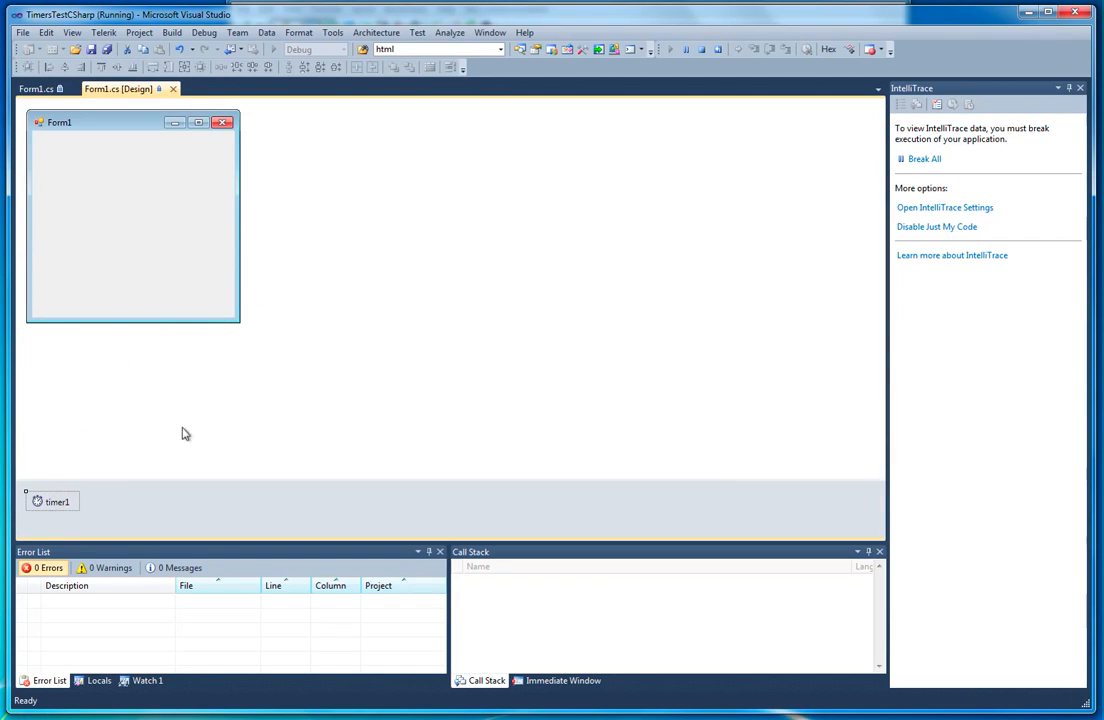
pyautogui.moveTo(700, 48)
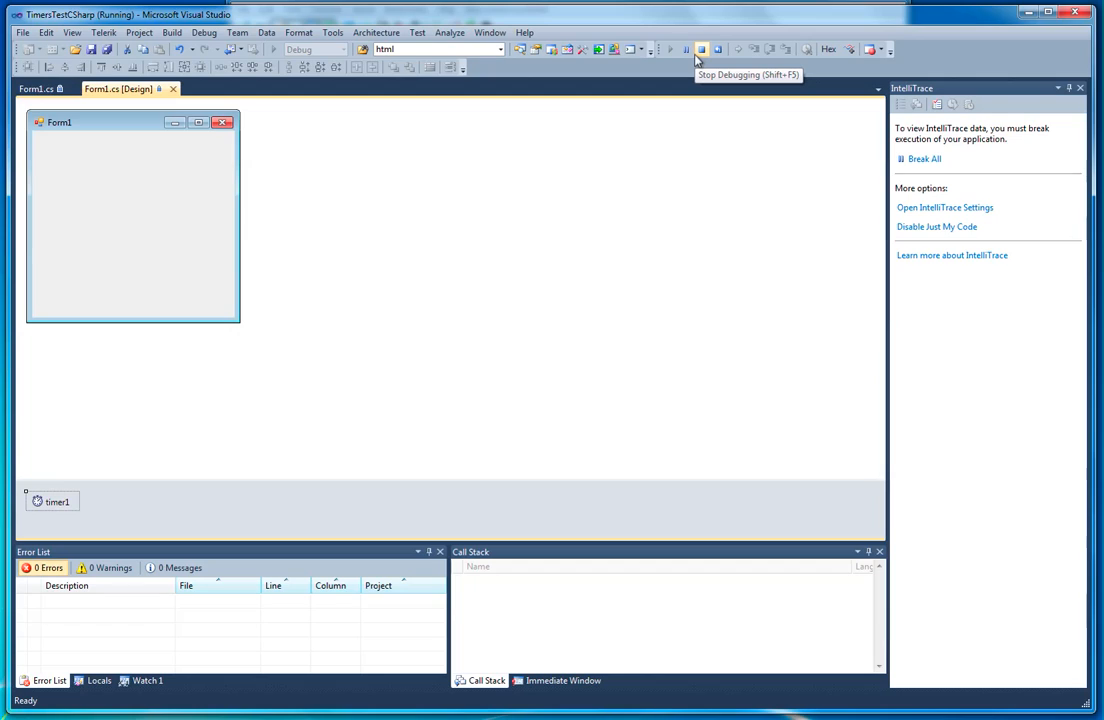
pyautogui.moveTo(696, 60)
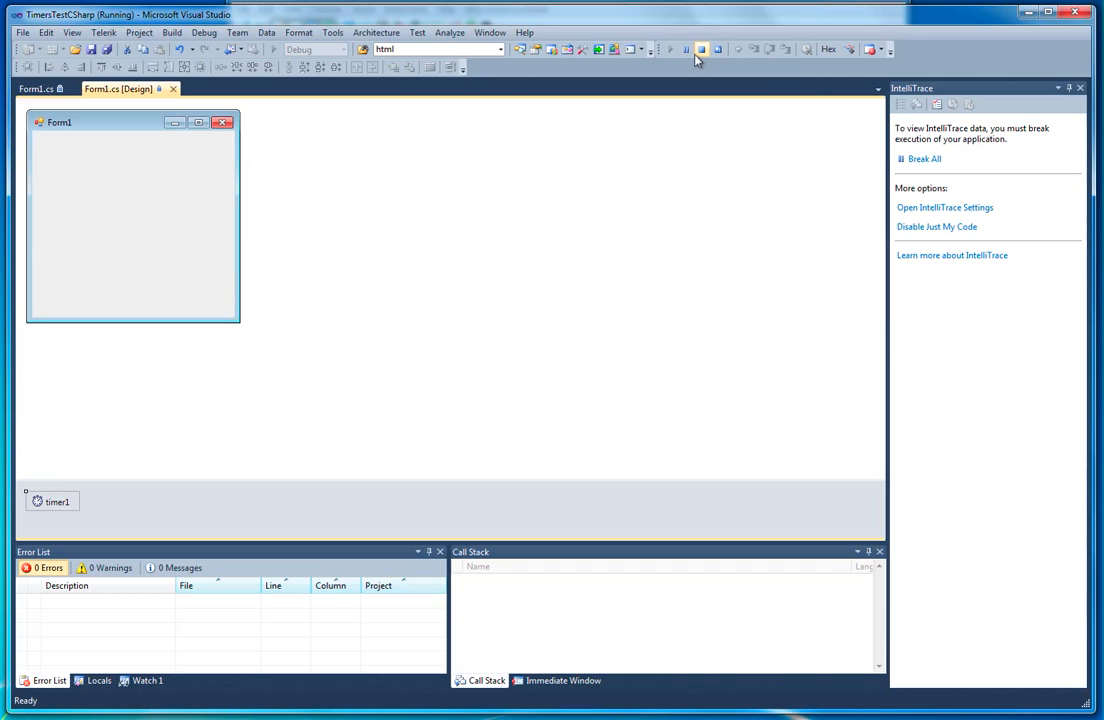